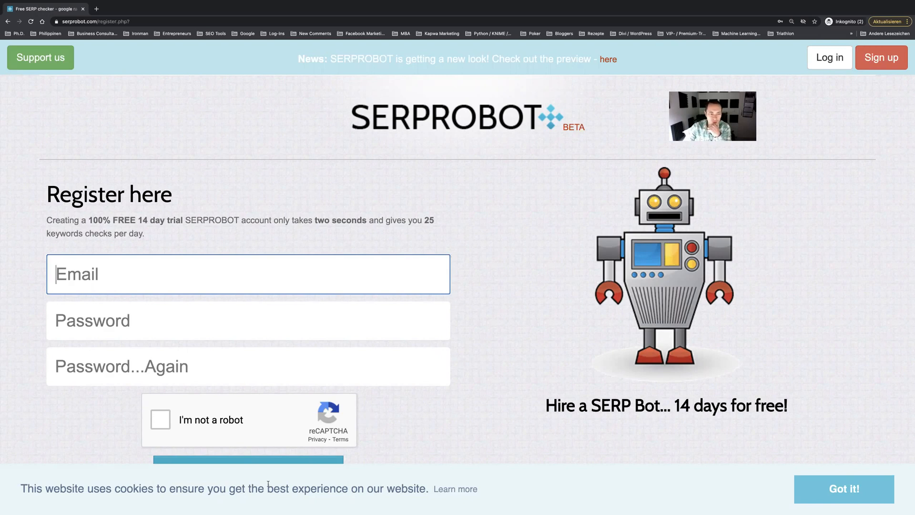
{"action": "mouse_move", "coordinate": [507, 465]}
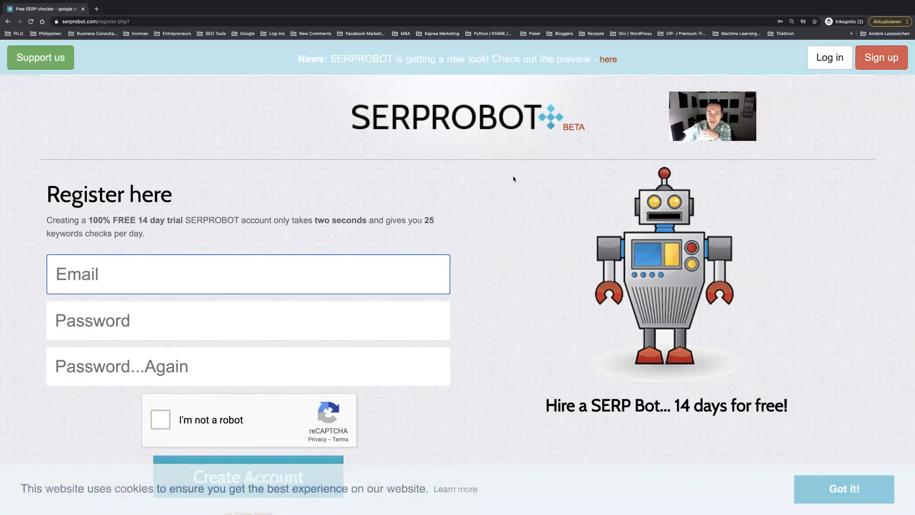
{"action": "mouse_move", "coordinate": [492, 293]}
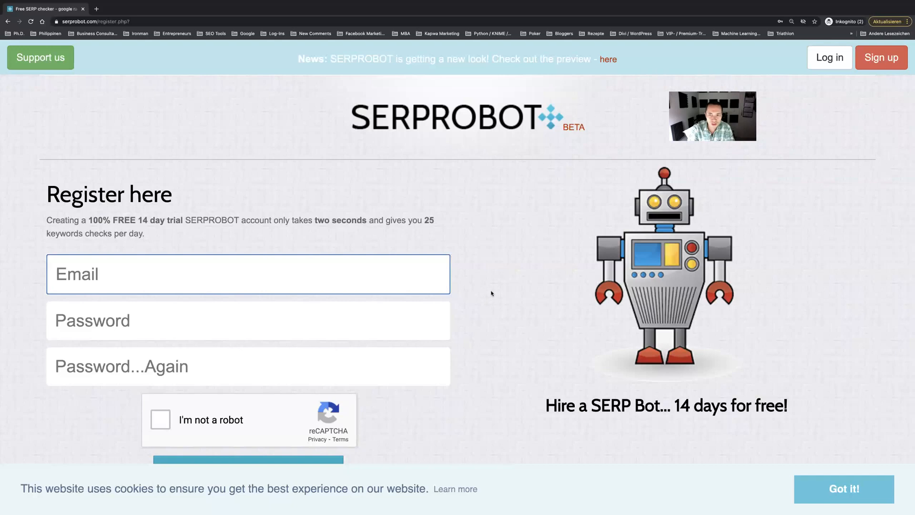
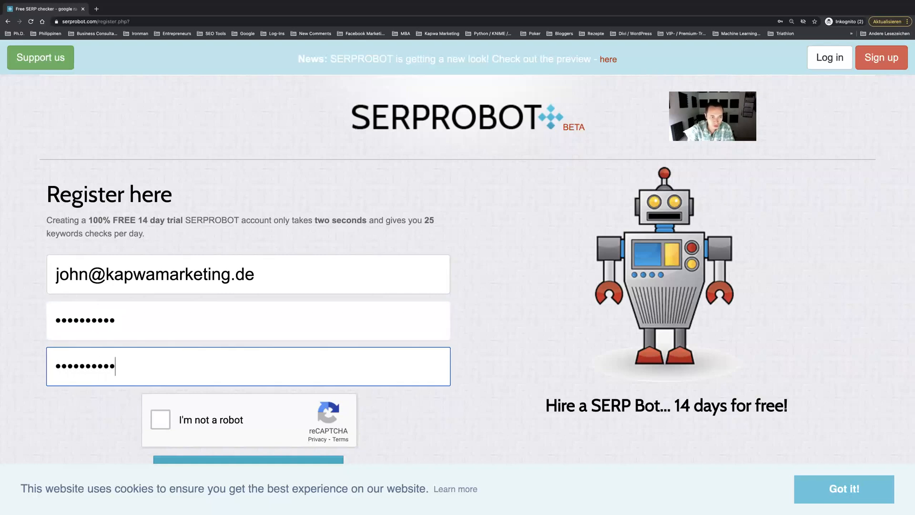
Step: Enter the email john...arketing.de and the matching password in both password fields
{"action": "scroll", "scroll_direction": "down", "scroll_amount": 3}
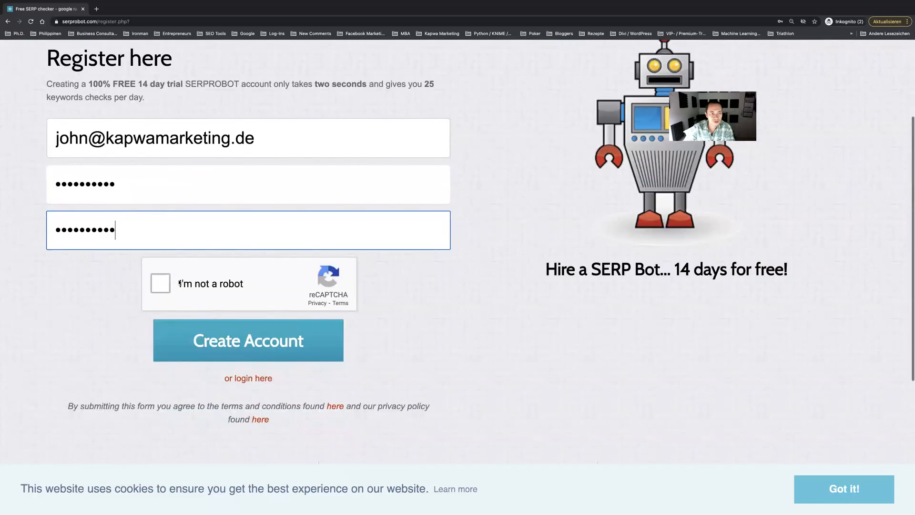
Step: Pass the reCAPTCHA by marking the traffic light and fire hydrant squares and verifying
{"action": "left_click", "coordinate": [160, 283]}
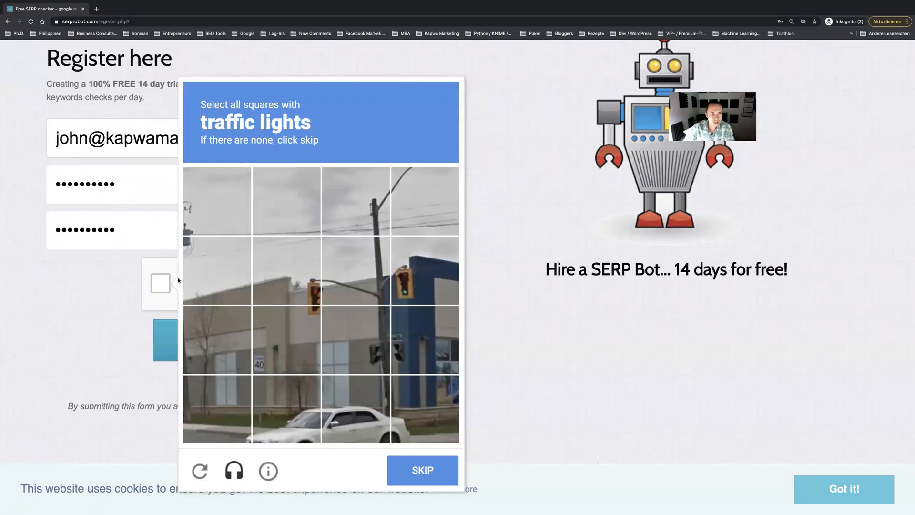
{"action": "left_click", "coordinate": [425, 269]}
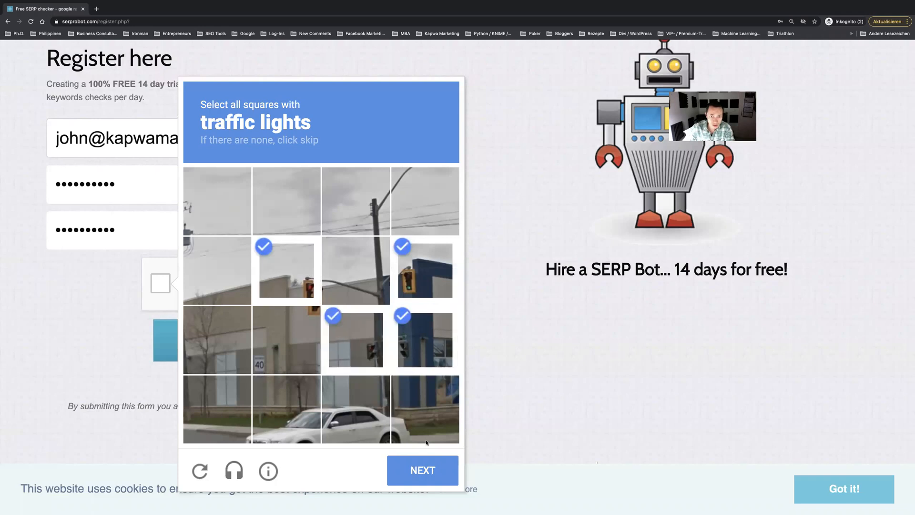
{"action": "left_click", "coordinate": [422, 470]}
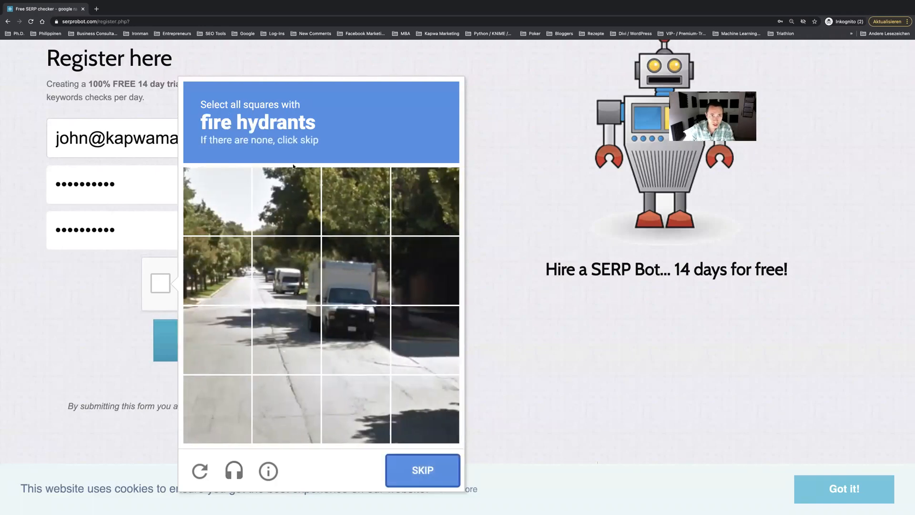
{"action": "left_click", "coordinate": [355, 269]}
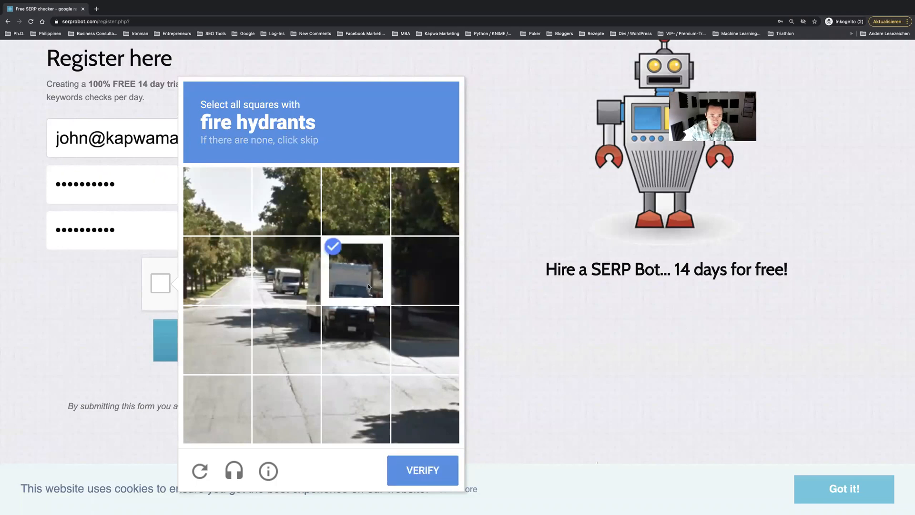
{"action": "left_click", "coordinate": [421, 470]}
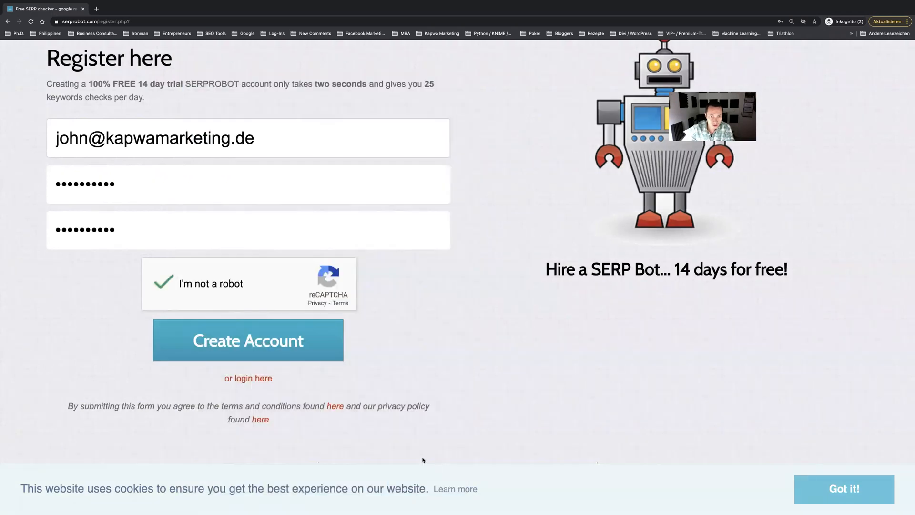
Step: Submit the registration with Create Account
{"action": "left_click", "coordinate": [248, 340]}
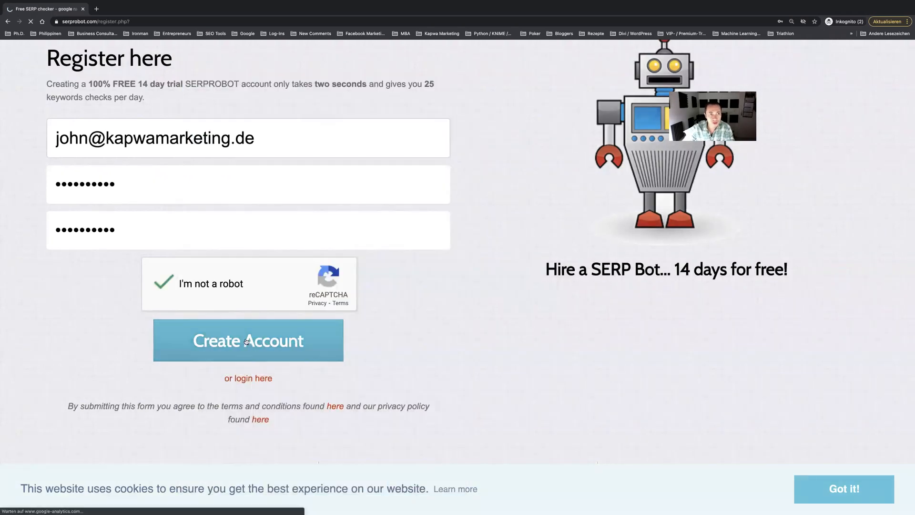
Step: Reload into the new trial dashboard and dismiss the 'email not validated' warning
{"action": "left_click", "coordinate": [248, 340]}
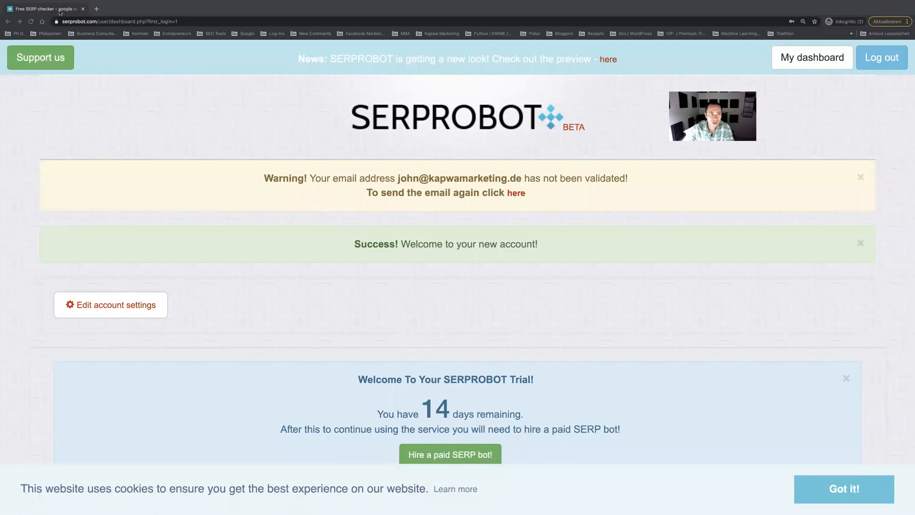
{"action": "left_click", "coordinate": [31, 22]}
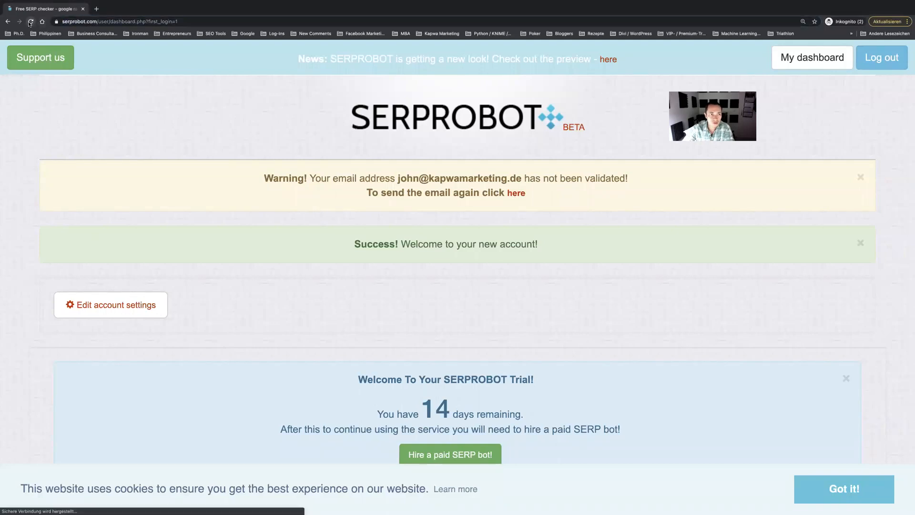
{"action": "left_click", "coordinate": [860, 178]}
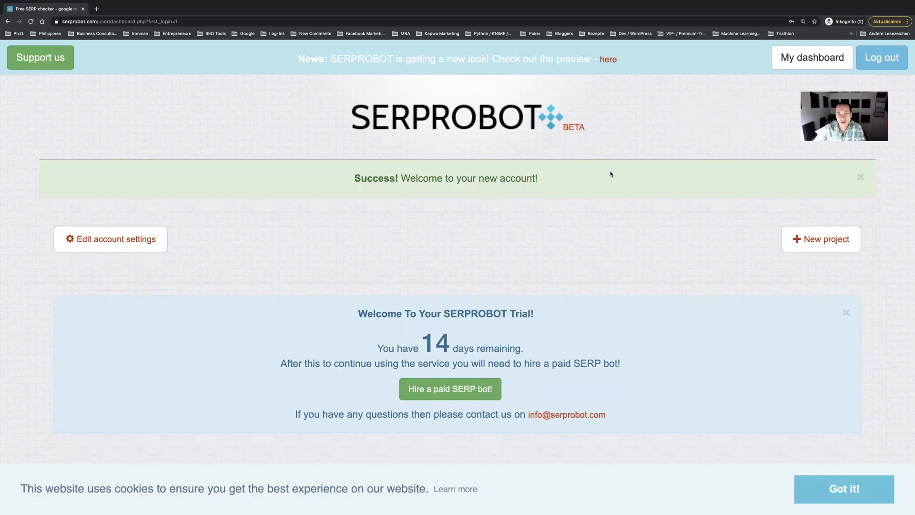
{"action": "mouse_move", "coordinate": [822, 274]}
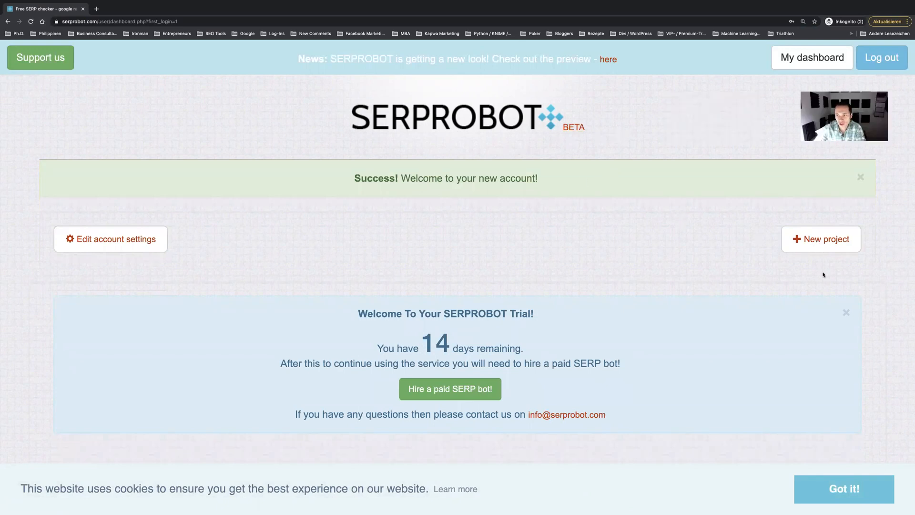
Step: Create a new project named Kapwa Marketing with domain kapwamarketing.com
{"action": "left_click", "coordinate": [821, 238]}
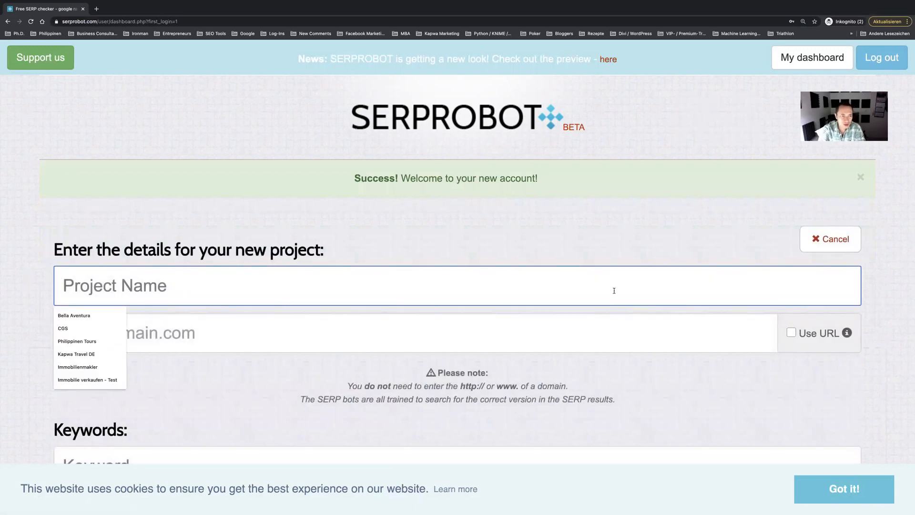
{"action": "type", "text": "Kapwa Marketing"}
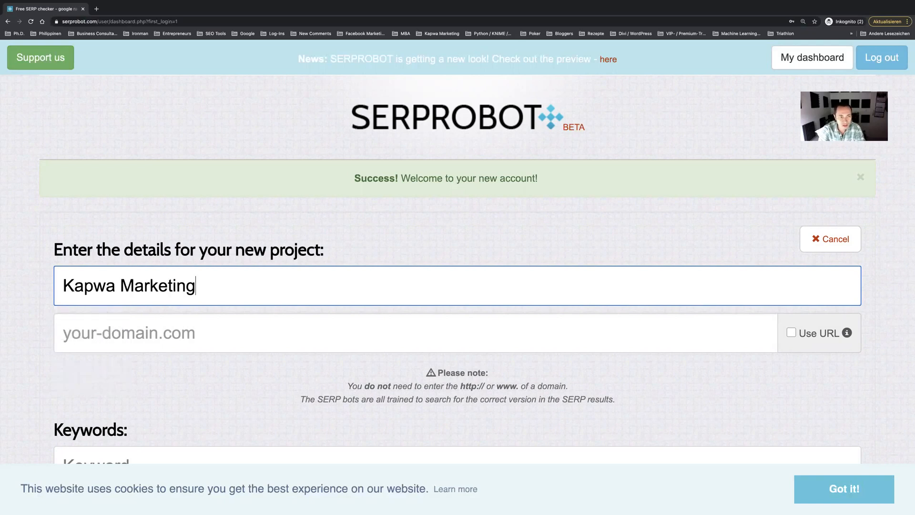
{"action": "type", "text": "kapwamarketing."}
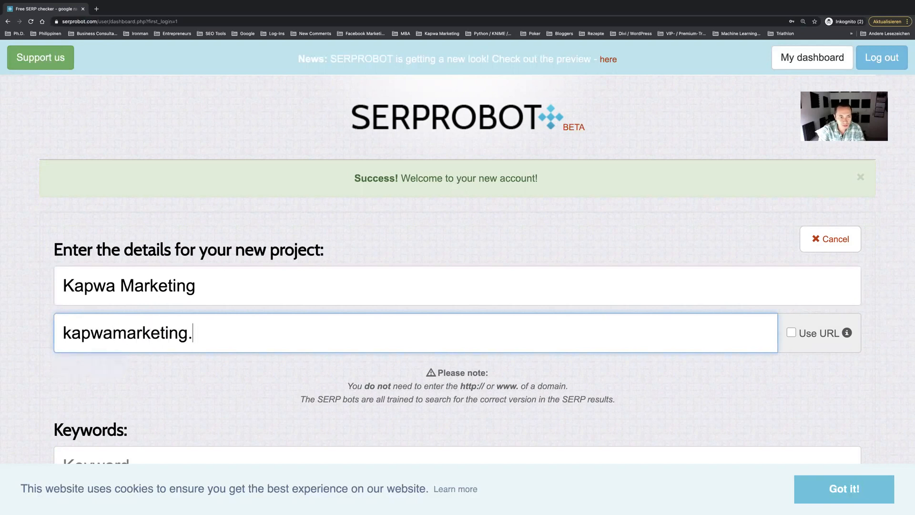
{"action": "type", "text": "com"}
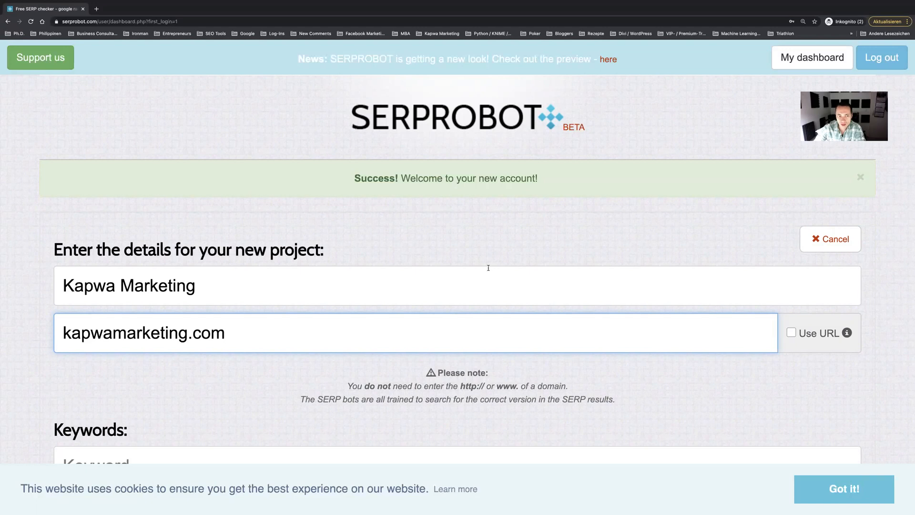
{"action": "scroll", "scroll_direction": "down", "scroll_amount": 3}
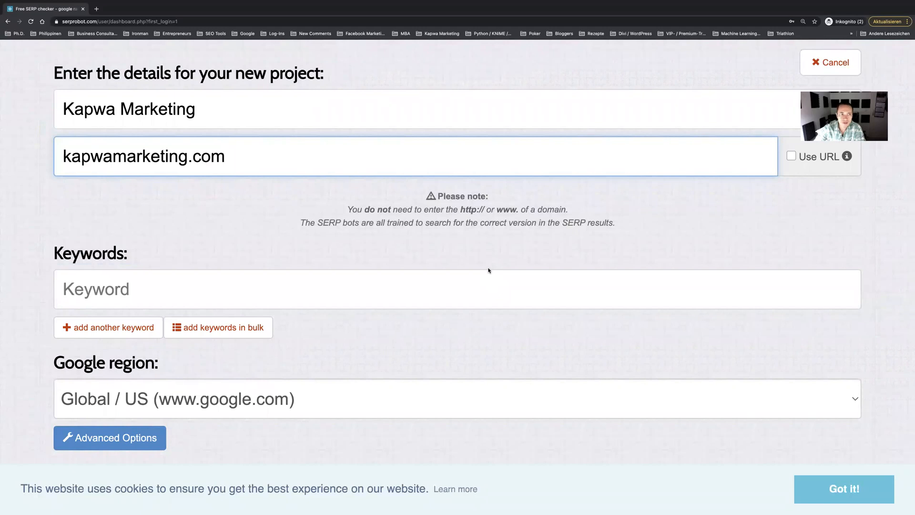
{"action": "mouse_move", "coordinate": [494, 274]}
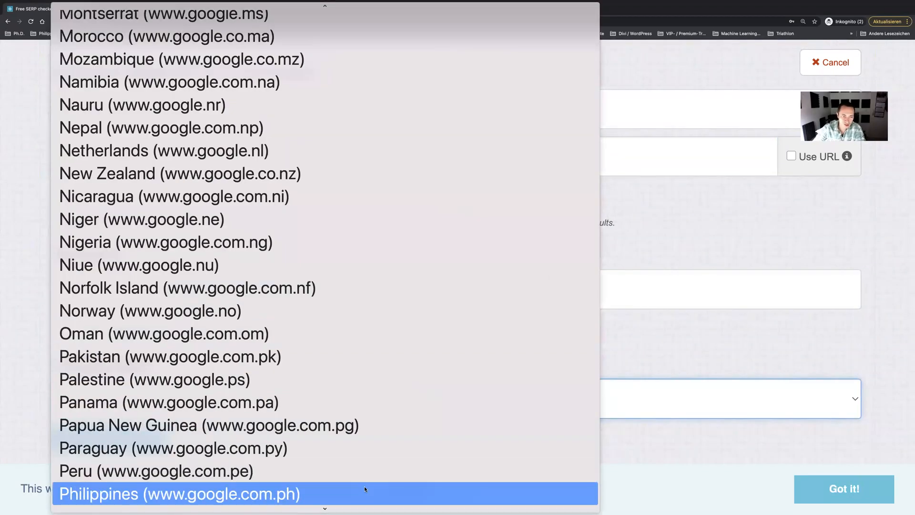
{"action": "left_click", "coordinate": [179, 493]}
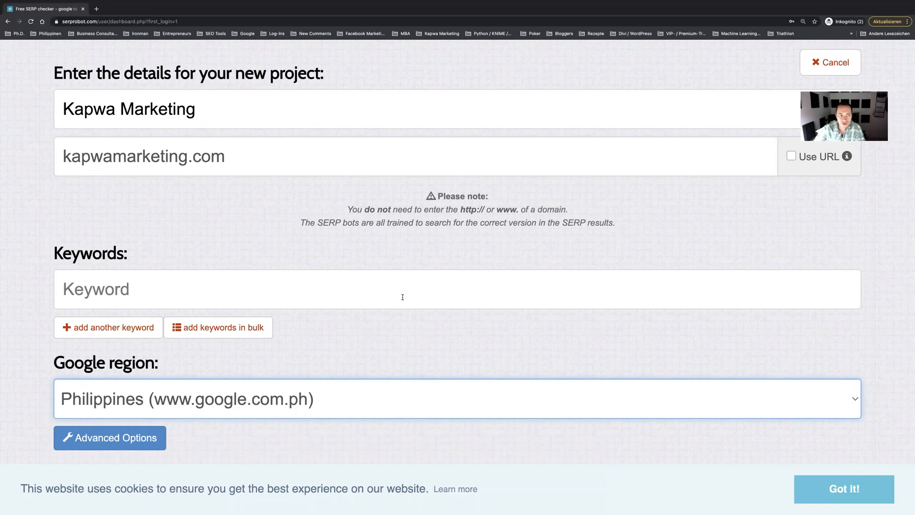
{"action": "left_click", "coordinate": [402, 289]}
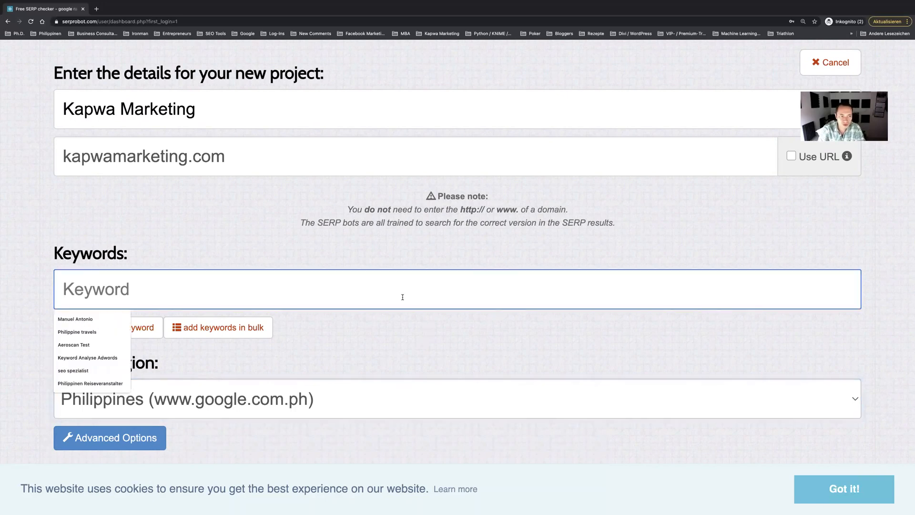
Step: Add the keywords seo cebu, seo philippines and seo company philippines to the project
{"action": "type", "text": "seo ce"}
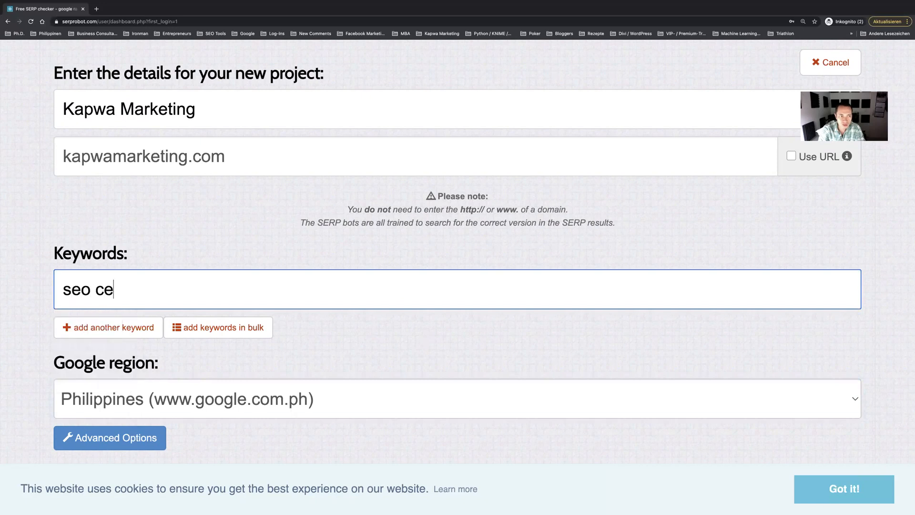
{"action": "type", "text": "bu"}
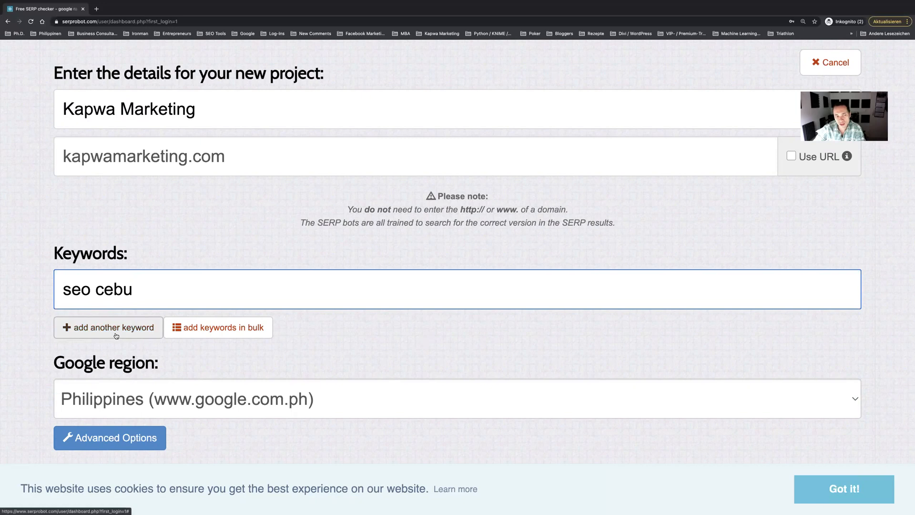
{"action": "left_click", "coordinate": [107, 327]}
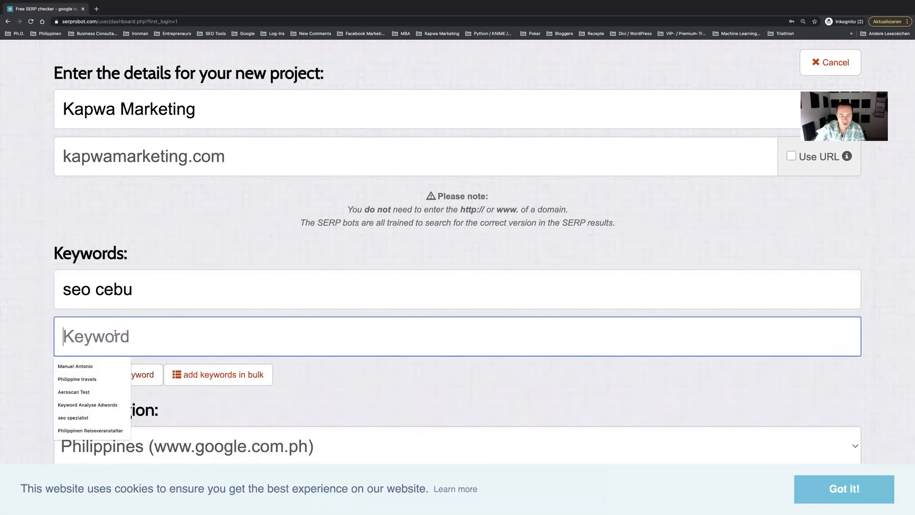
{"action": "type", "text": "seo ph"}
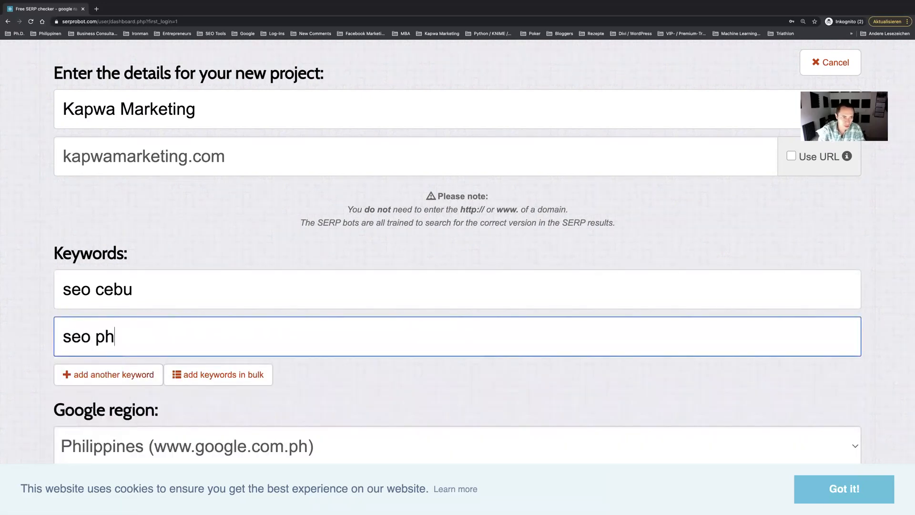
{"action": "type", "text": "ilippines"}
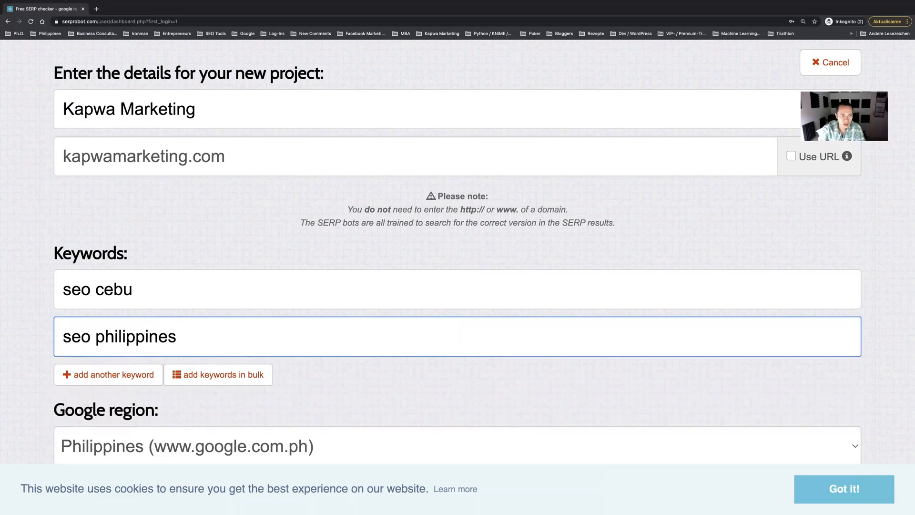
{"action": "left_click", "coordinate": [107, 374]}
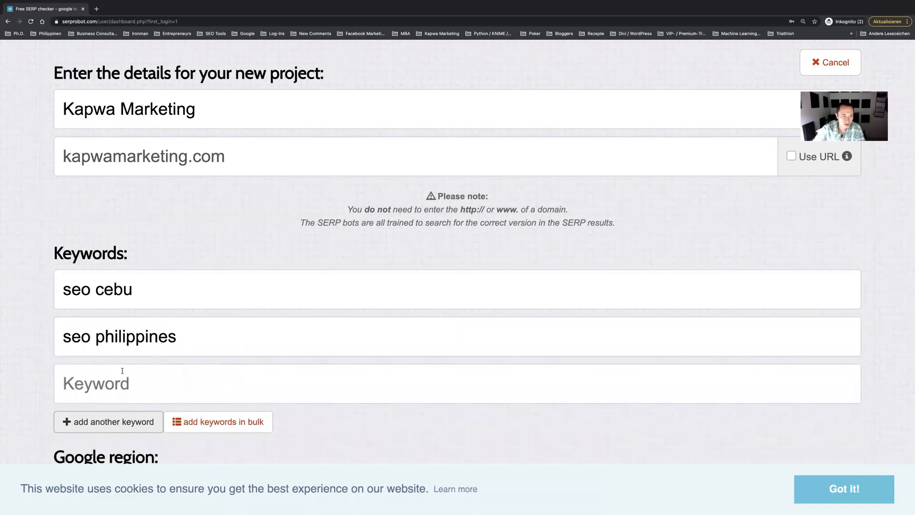
{"action": "left_click", "coordinate": [233, 383]}
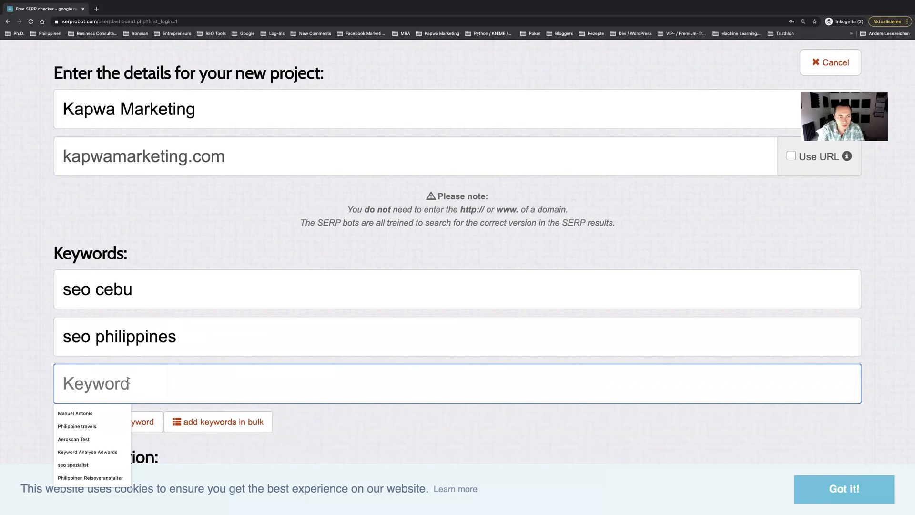
{"action": "type", "text": "seo company"}
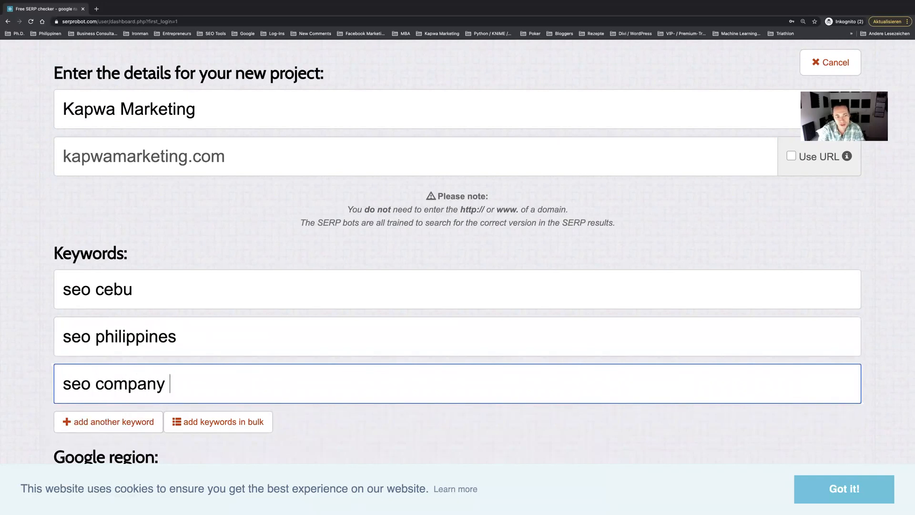
{"action": "type", "text": "philippines"}
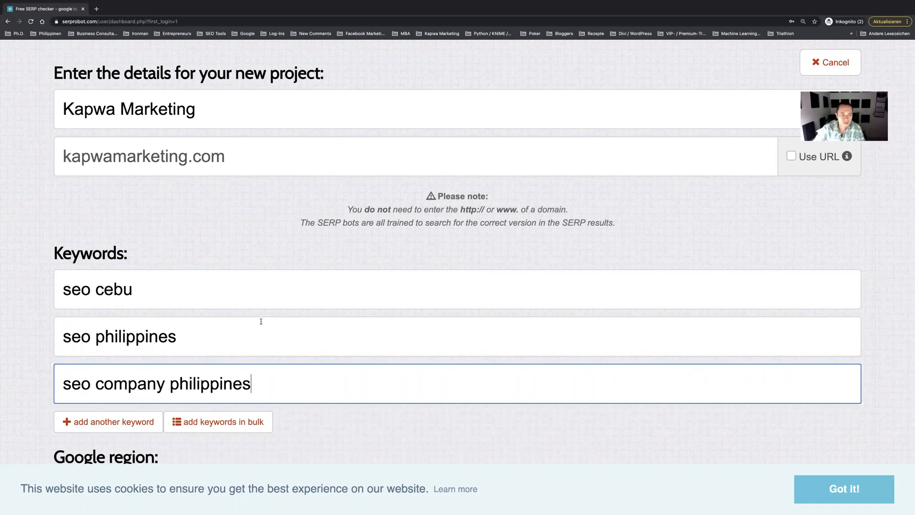
{"action": "scroll", "scroll_direction": "down", "scroll_amount": 3}
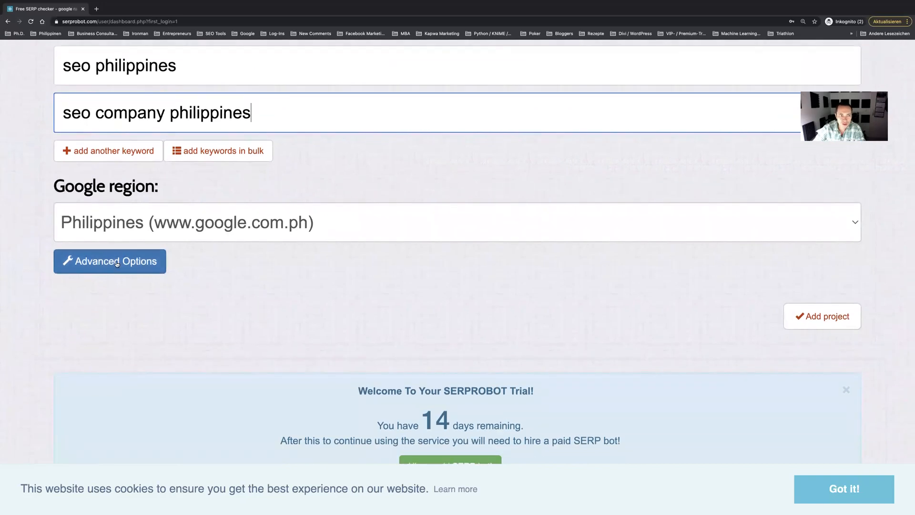
Step: Review the trial-locked Advanced Options, then add the Kapwa Marketing project
{"action": "left_click", "coordinate": [109, 261]}
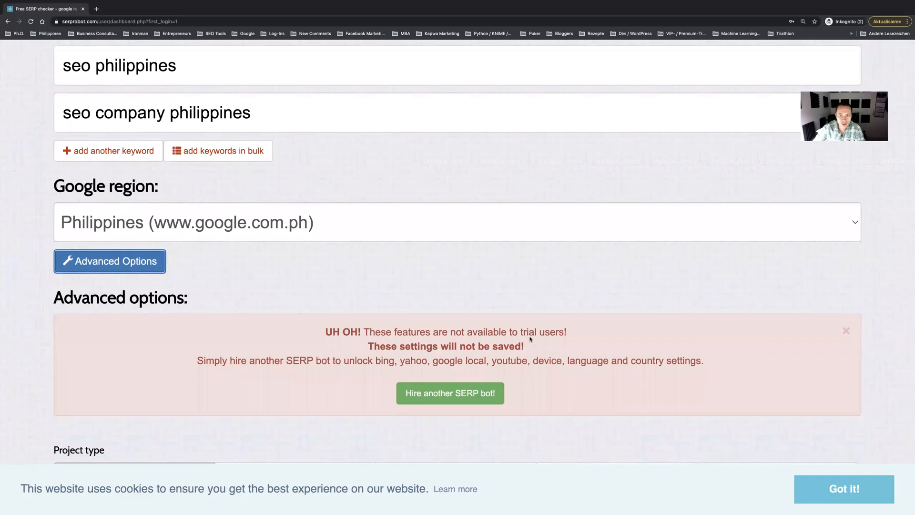
{"action": "mouse_move", "coordinate": [669, 286]}
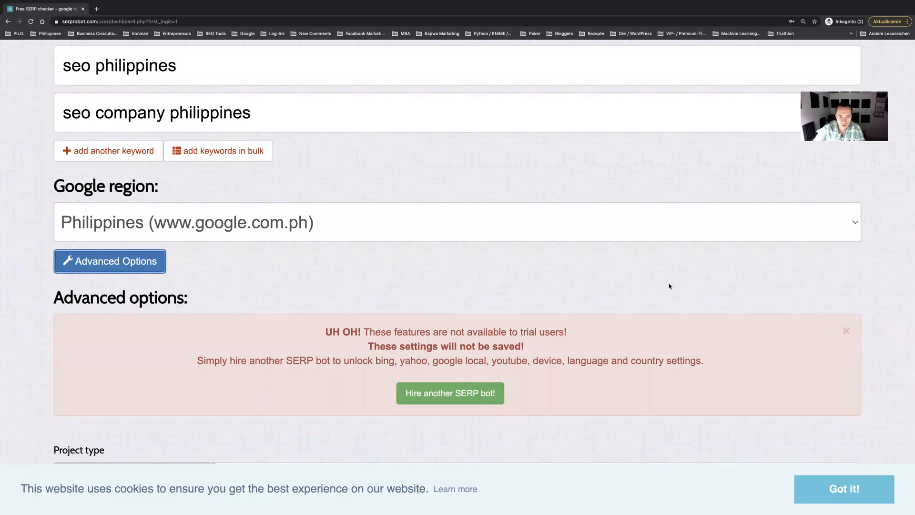
{"action": "scroll", "scroll_direction": "down", "scroll_amount": 3}
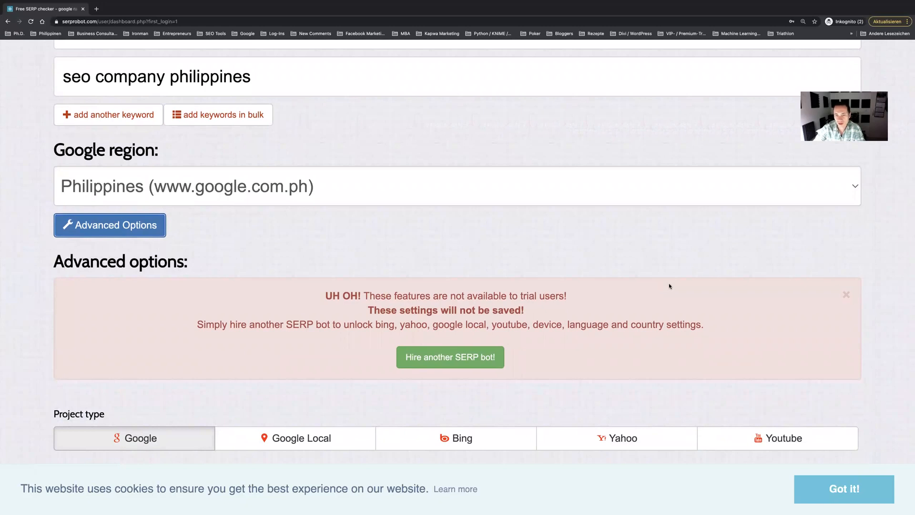
{"action": "scroll", "scroll_direction": "down", "scroll_amount": 3}
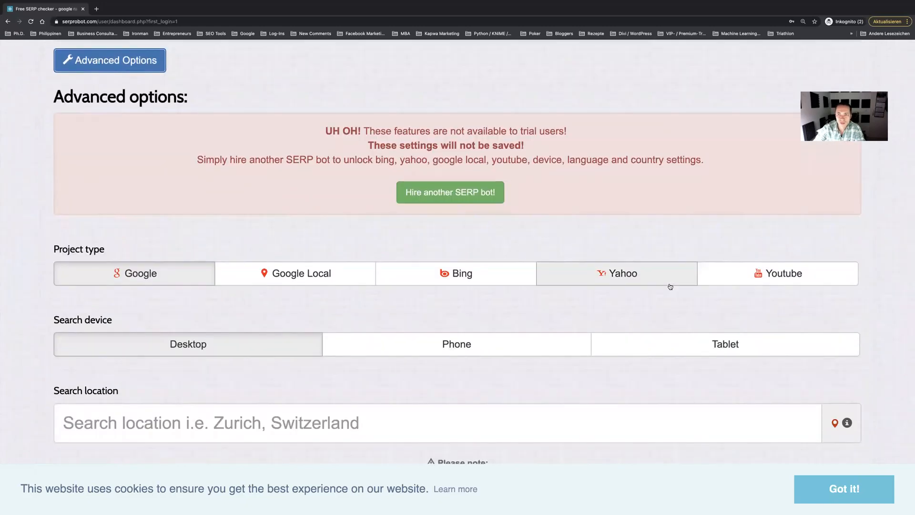
{"action": "mouse_move", "coordinate": [678, 285]}
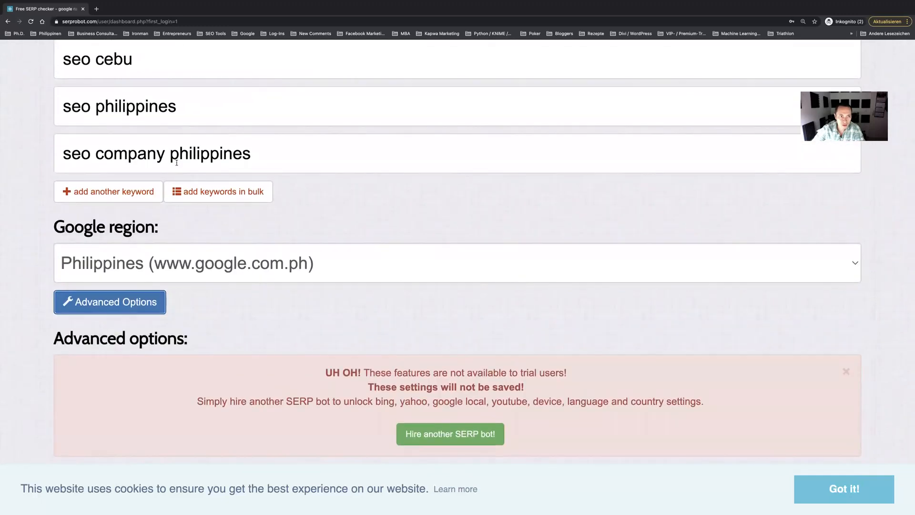
{"action": "scroll", "scroll_direction": "down", "scroll_amount": 3}
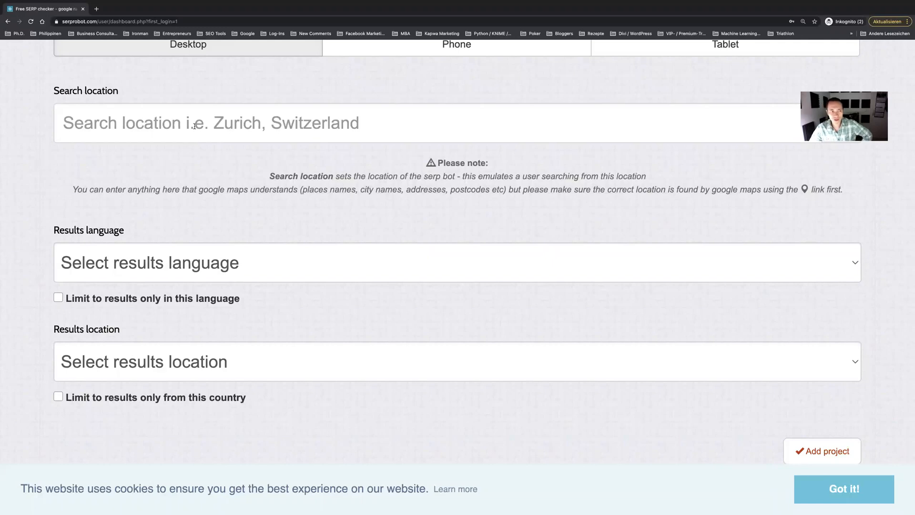
{"action": "mouse_move", "coordinate": [425, 202]}
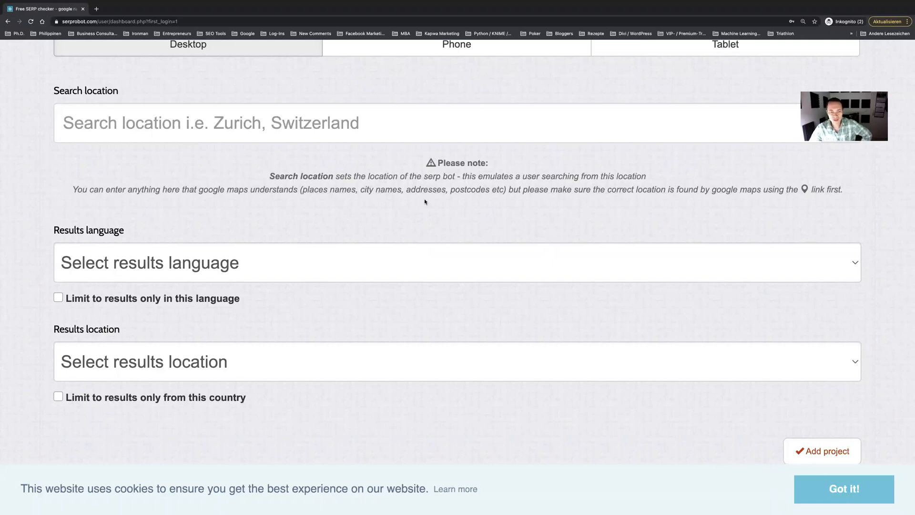
{"action": "left_click", "coordinate": [821, 451]}
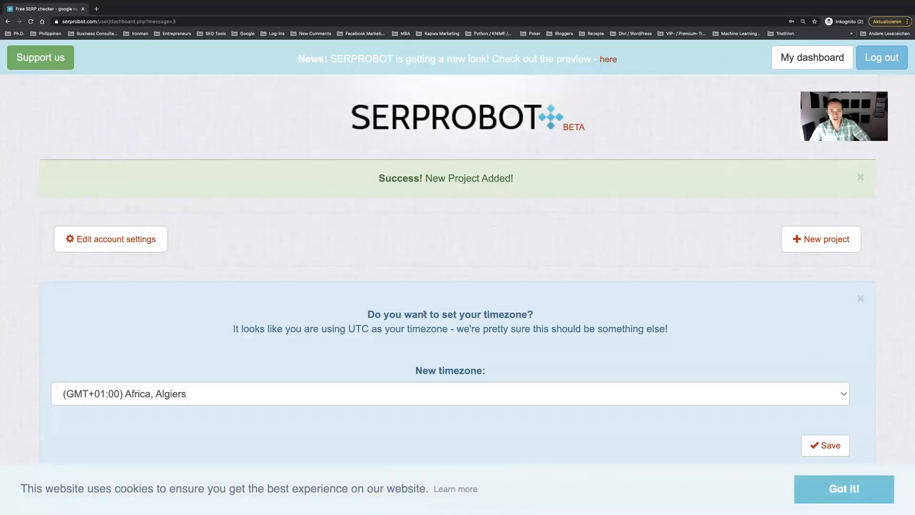
Step: Save (GMT+08:00) Asia, Manila as the account timezone
{"action": "left_click", "coordinate": [449, 394]}
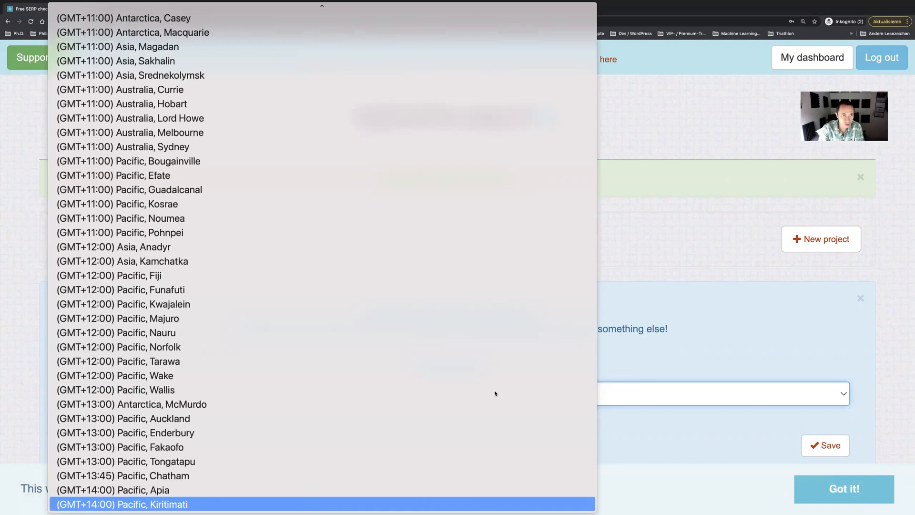
{"action": "scroll", "scroll_direction": "up", "scroll_amount": 3}
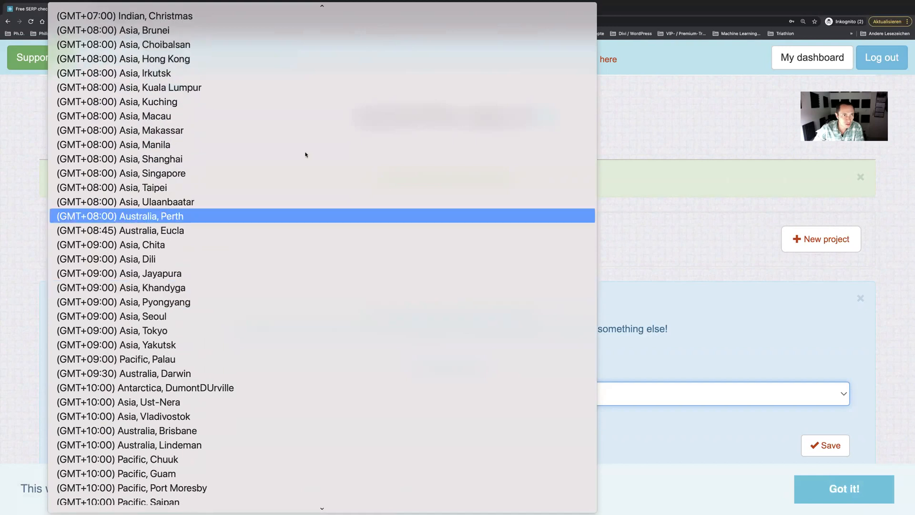
{"action": "left_click", "coordinate": [120, 144]}
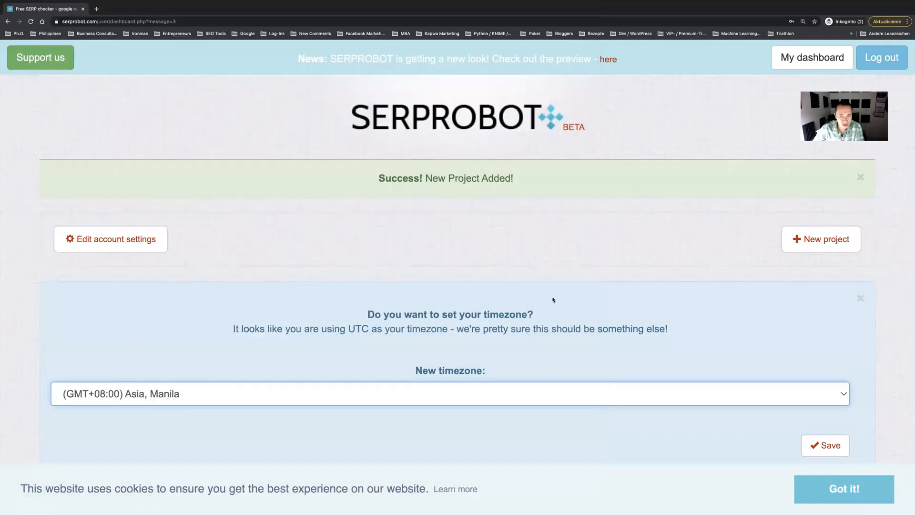
{"action": "left_click", "coordinate": [824, 445]}
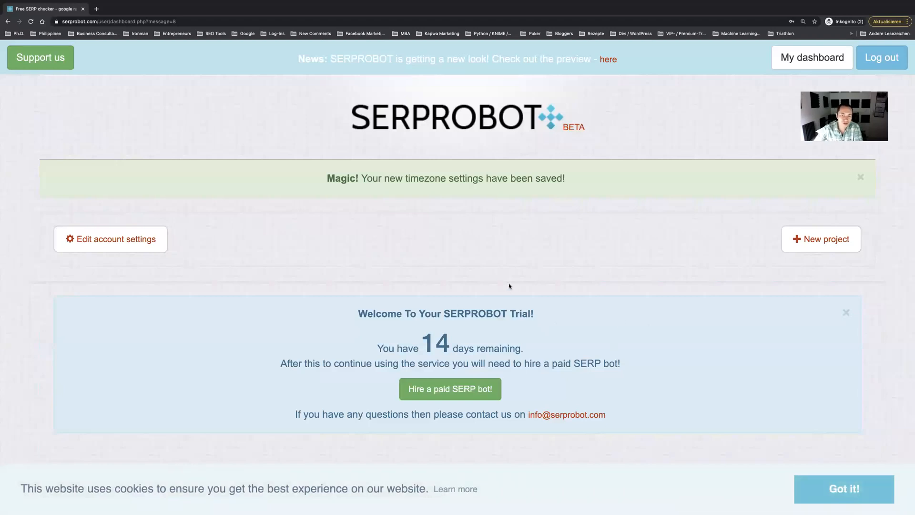
{"action": "mouse_move", "coordinate": [693, 137]}
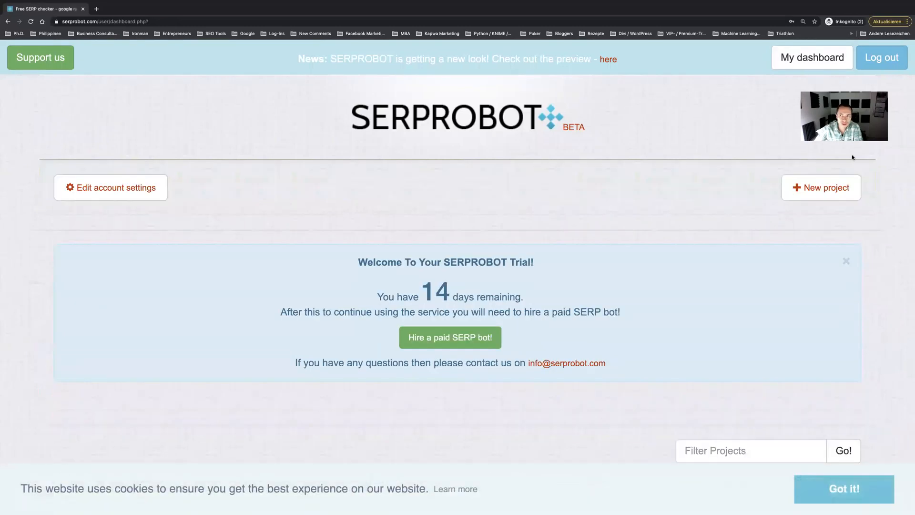
{"action": "scroll", "scroll_direction": "down", "scroll_amount": 3}
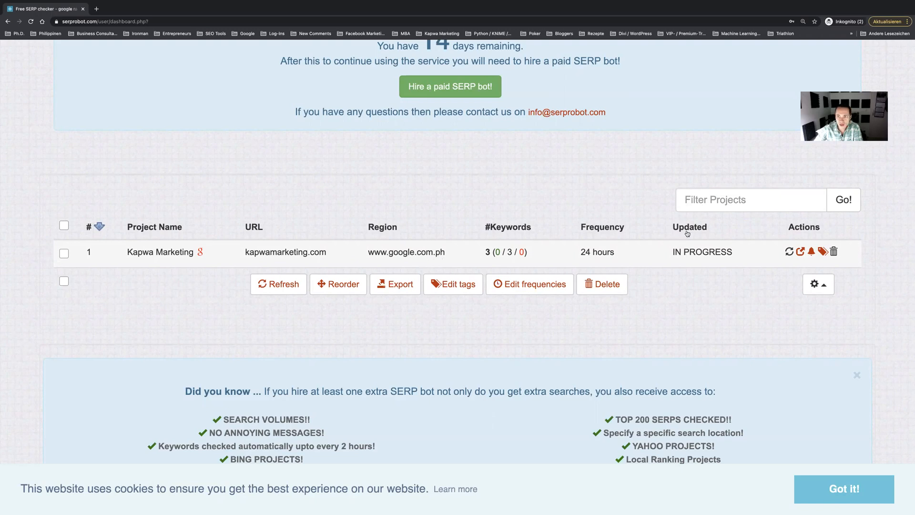
{"action": "mouse_move", "coordinate": [697, 257]}
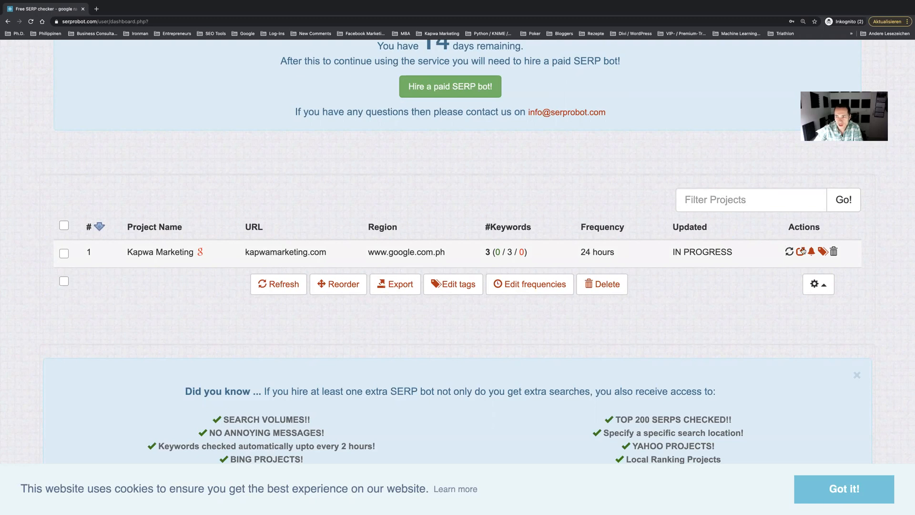
{"action": "mouse_move", "coordinate": [801, 251]}
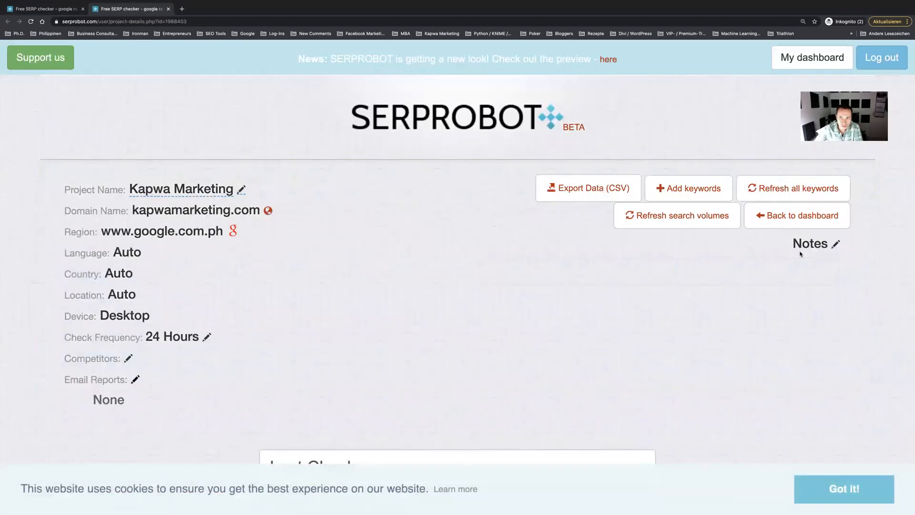
Step: Scroll to the Last Check table showing rankings 9, 90 and 50, then start a new tab address
{"action": "scroll", "scroll_direction": "down", "scroll_amount": 3}
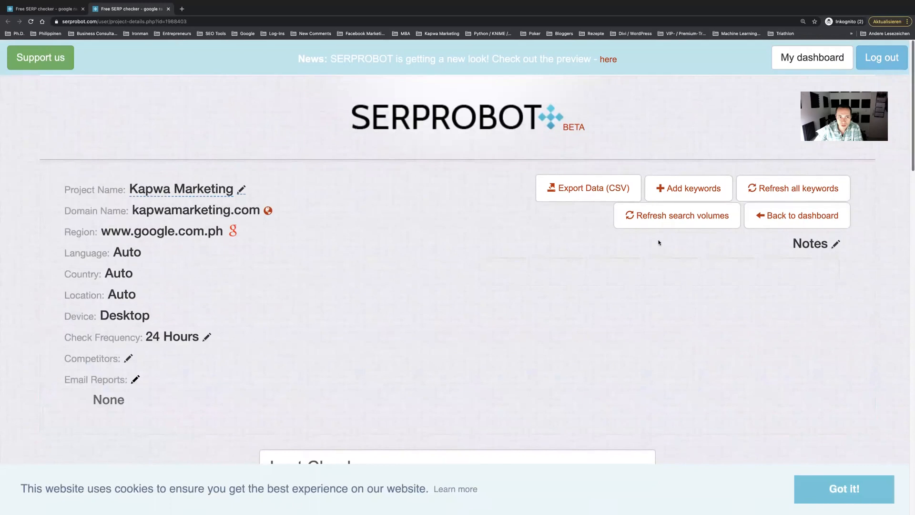
{"action": "mouse_move", "coordinate": [574, 230]}
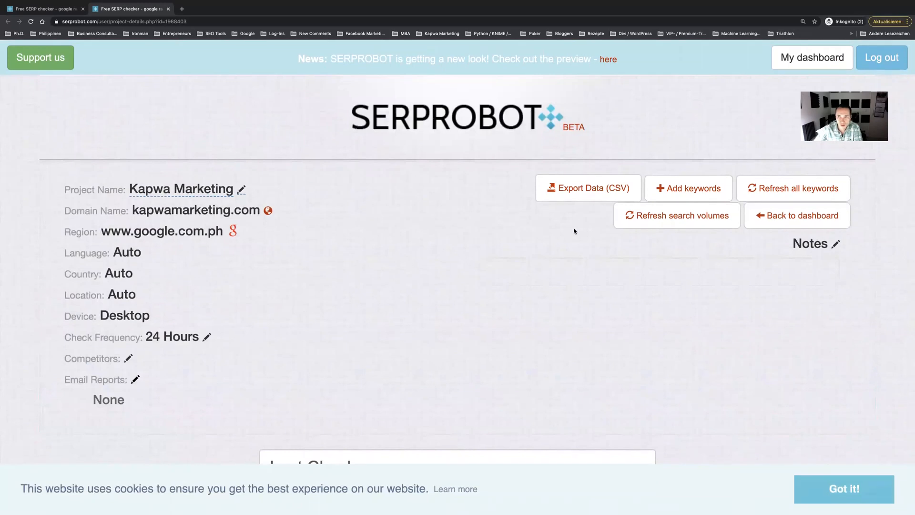
{"action": "mouse_move", "coordinate": [94, 78]}
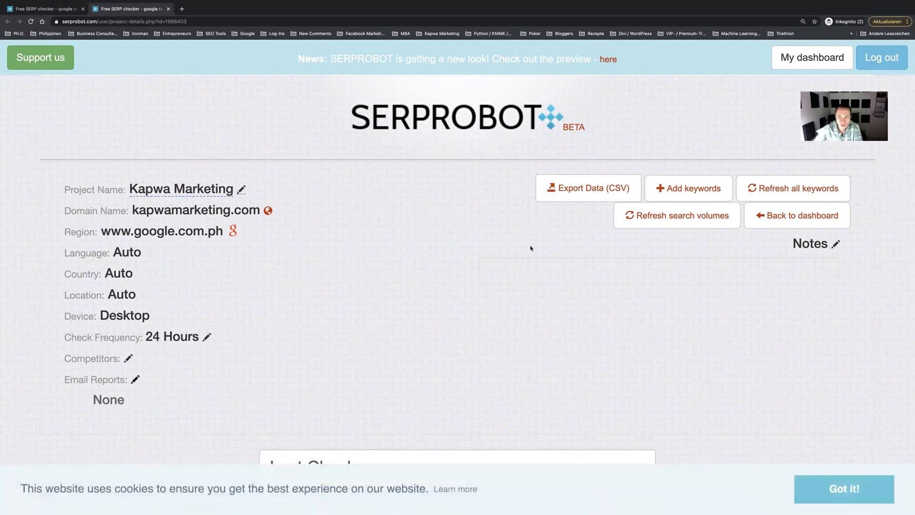
{"action": "scroll", "scroll_direction": "down", "scroll_amount": 3}
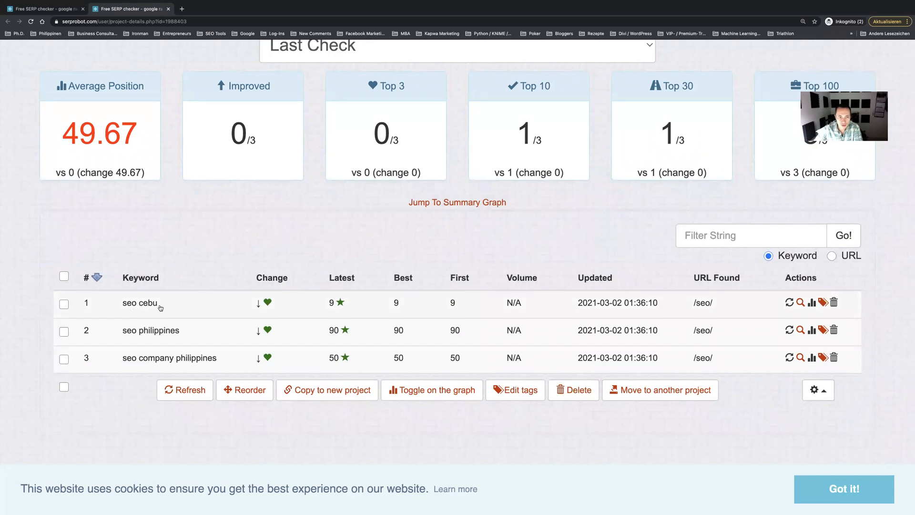
{"action": "mouse_move", "coordinate": [331, 307]}
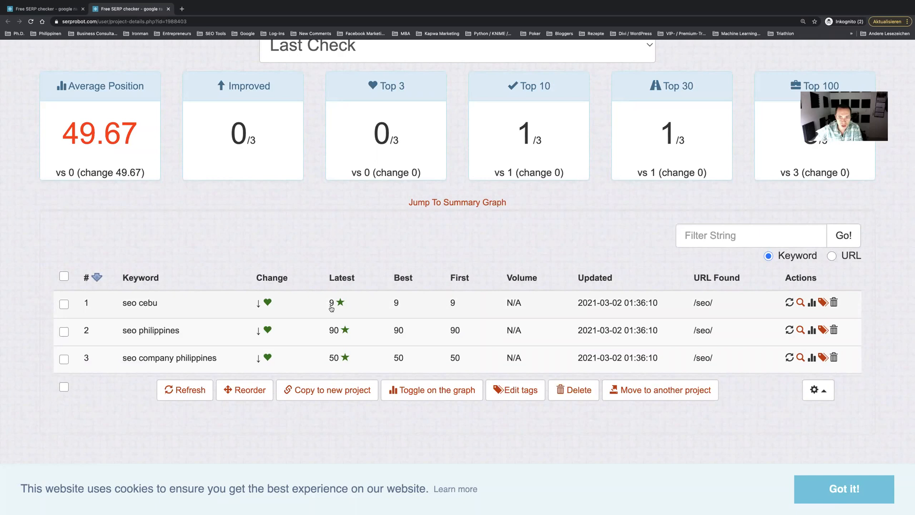
{"action": "mouse_move", "coordinate": [201, 61]}
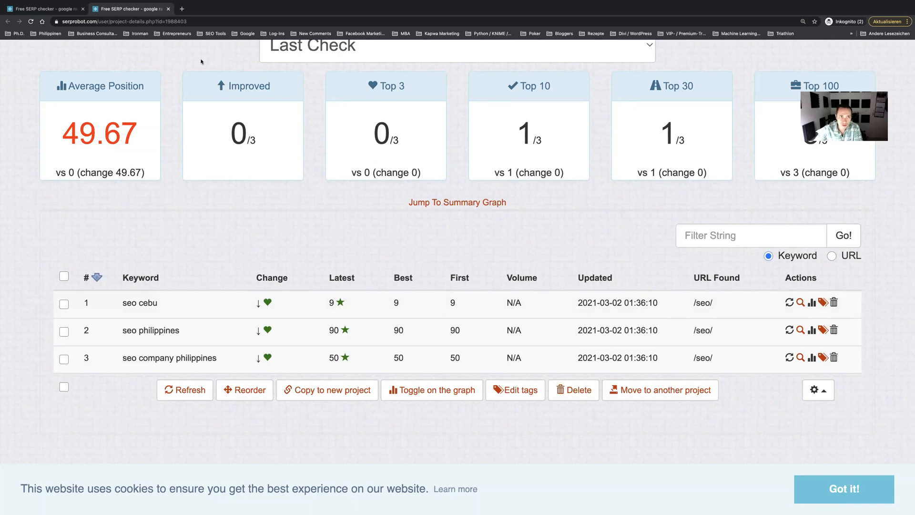
{"action": "type", "text": "goog"}
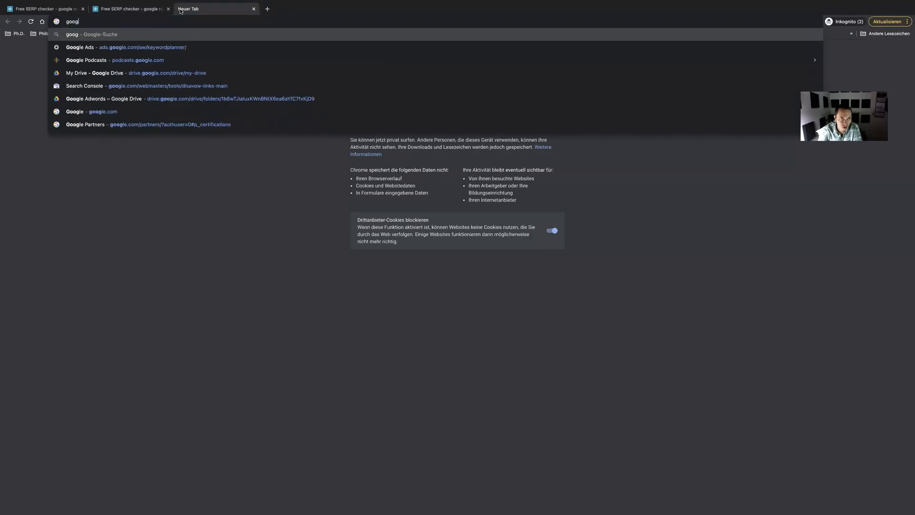
Step: Go to google.com.ph?gl=ph and search for 'seo cebu'
{"action": "type", "text": "google.com.ph?gl=ph&gws_rd=ssl"}
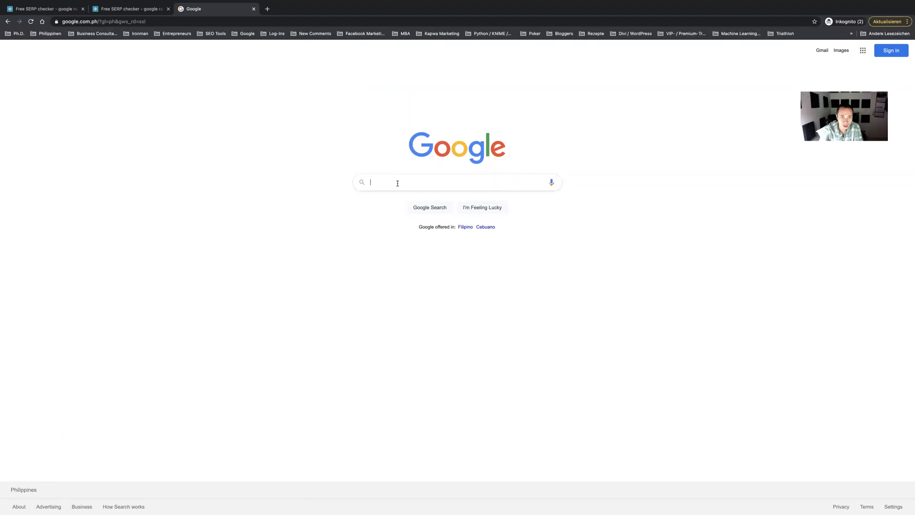
{"action": "type", "text": "seo cebu"}
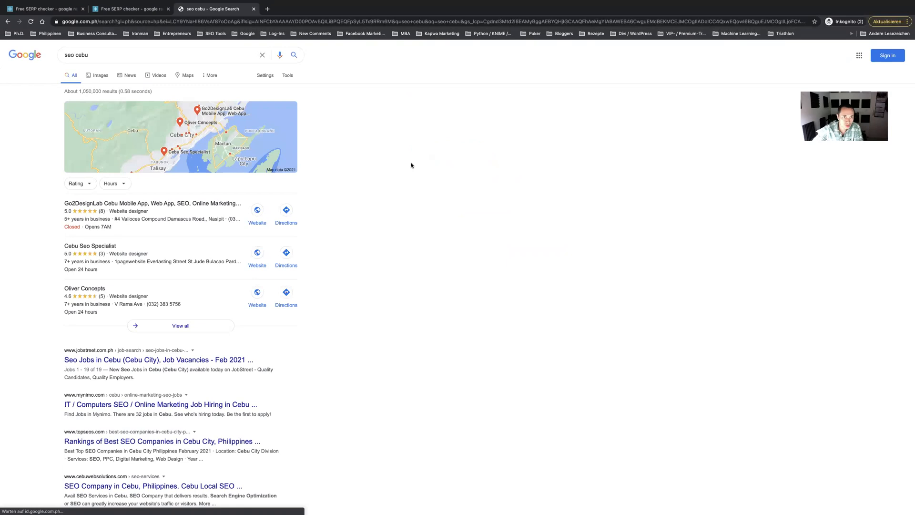
Step: Locate the kapwamarketing.com listing in the 'seo cebu' Google results, then return to SERPROBOT rankings
{"action": "scroll", "scroll_direction": "down", "scroll_amount": 3}
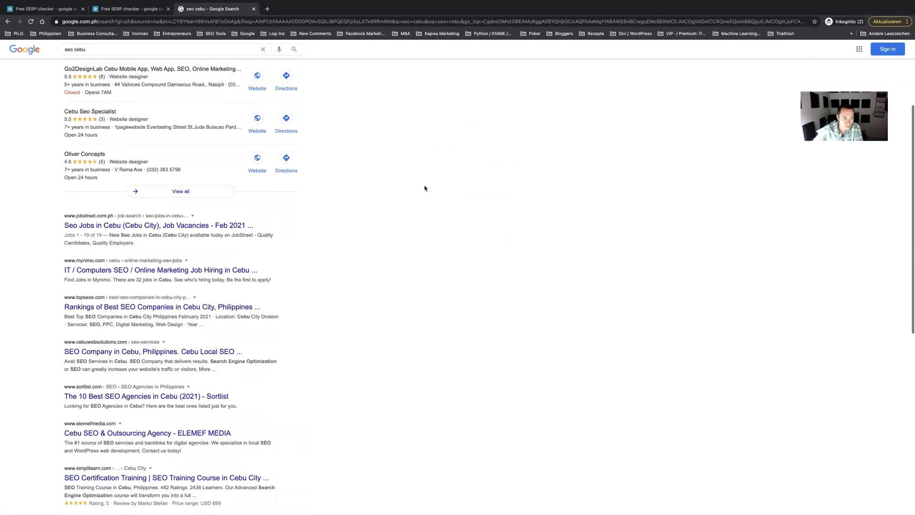
{"action": "scroll", "scroll_direction": "down", "scroll_amount": 3}
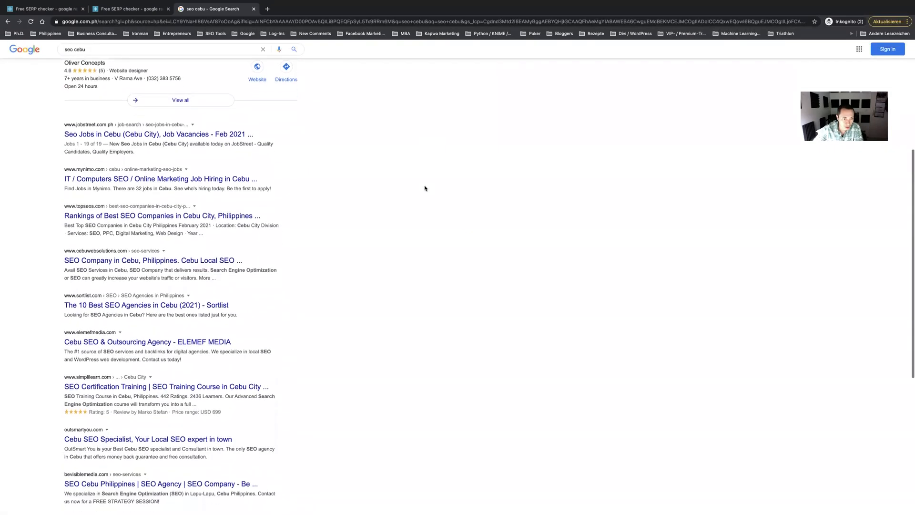
{"action": "scroll", "scroll_direction": "down", "scroll_amount": 3}
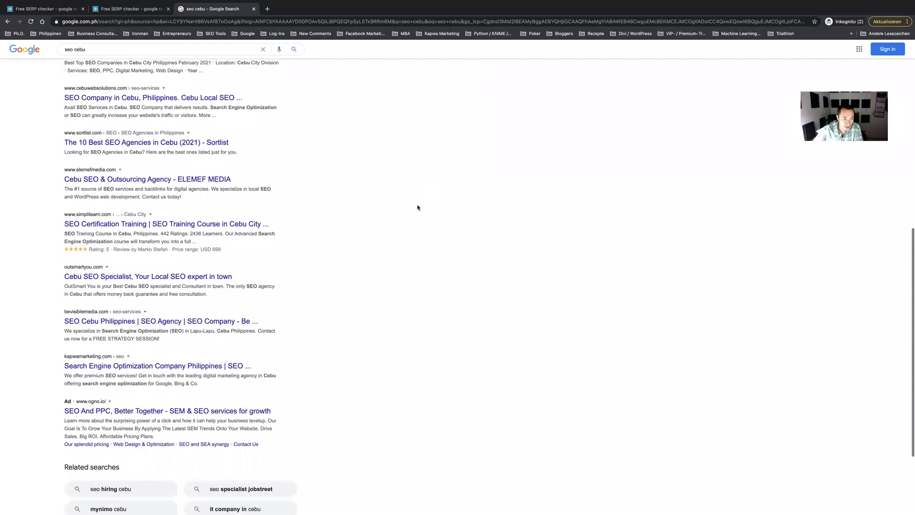
{"action": "scroll", "scroll_direction": "down", "scroll_amount": 3}
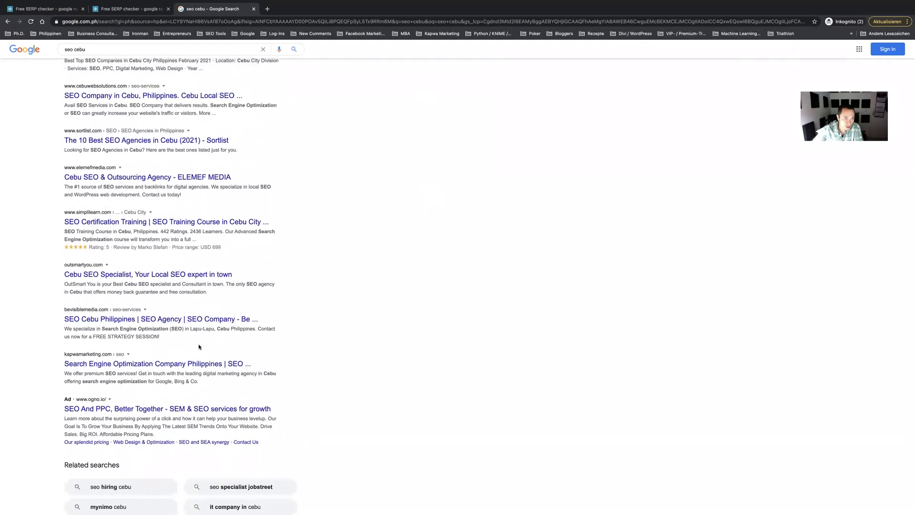
{"action": "mouse_move", "coordinate": [193, 363]}
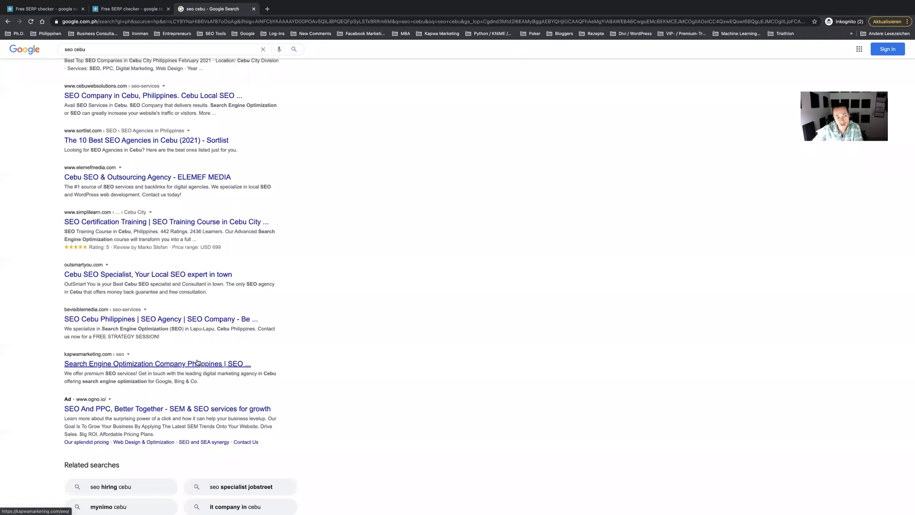
{"action": "mouse_move", "coordinate": [483, 272]}
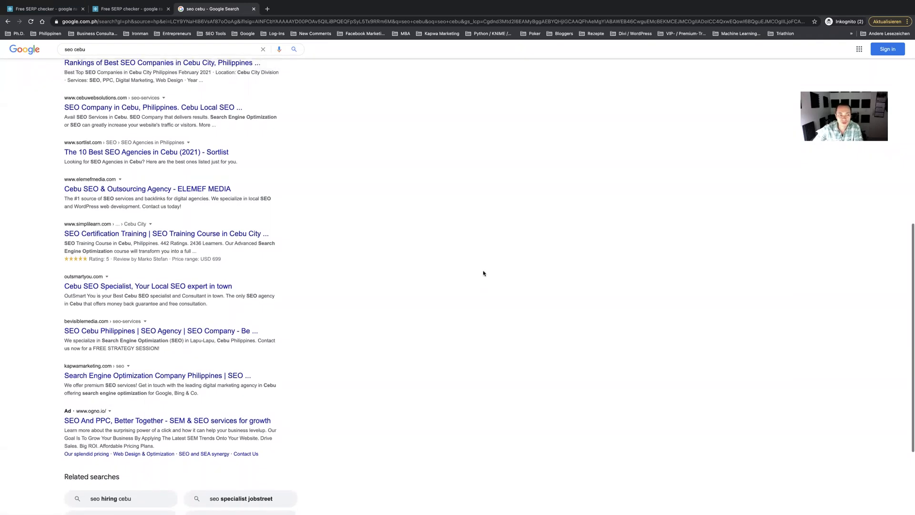
{"action": "scroll", "scroll_direction": "down", "scroll_amount": 3}
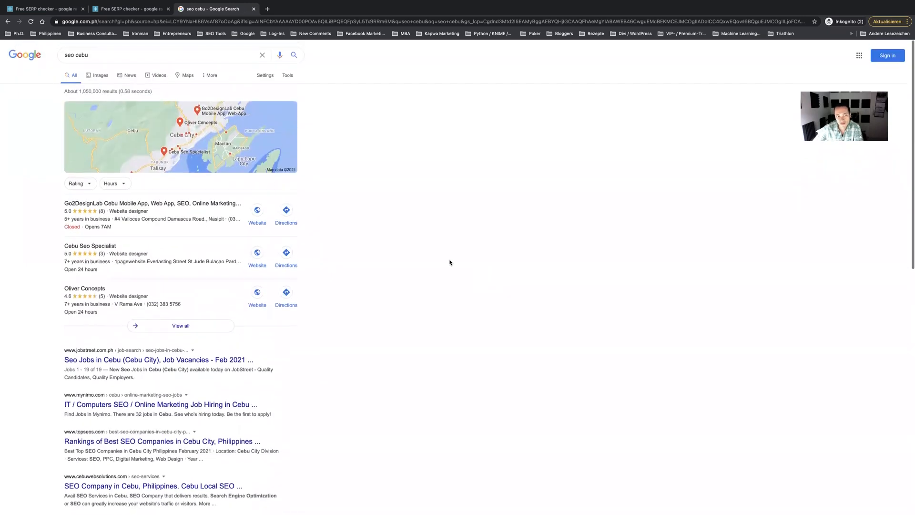
{"action": "left_click", "coordinate": [131, 9]}
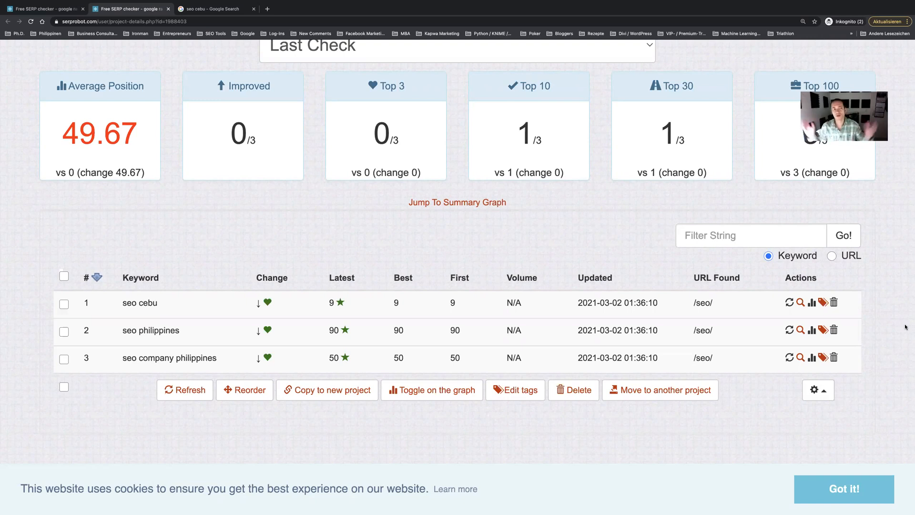
Step: Return to the SERPROBOT account dashboard via 'My dashboard', showing the 14-day trial message
{"action": "scroll", "scroll_direction": "up", "scroll_amount": 3}
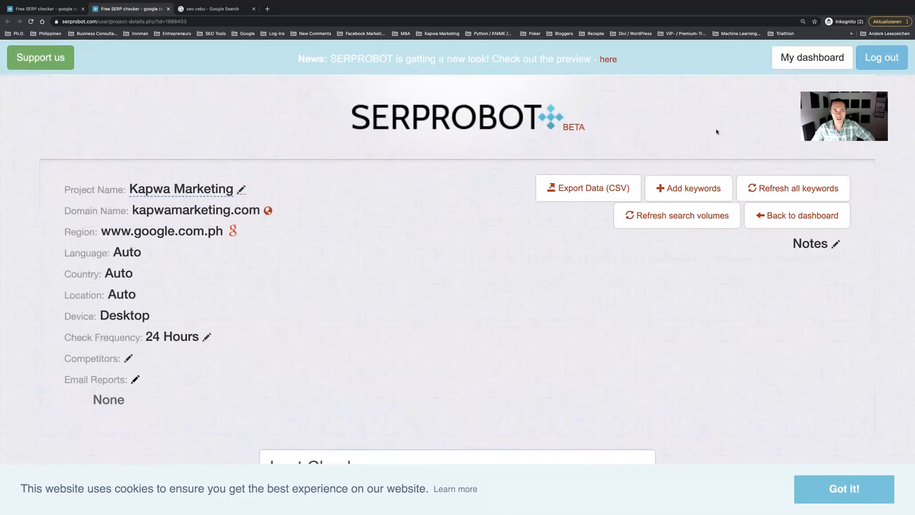
{"action": "mouse_move", "coordinate": [784, 66]}
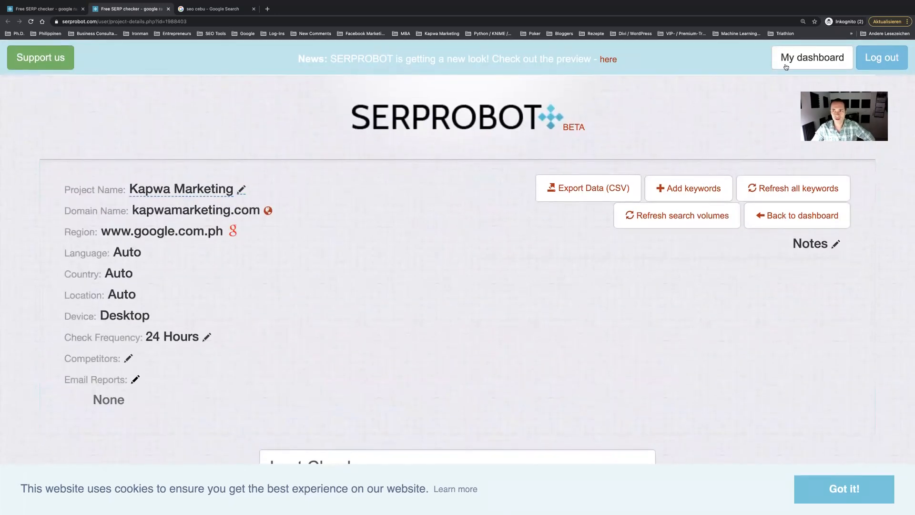
{"action": "left_click", "coordinate": [811, 57]}
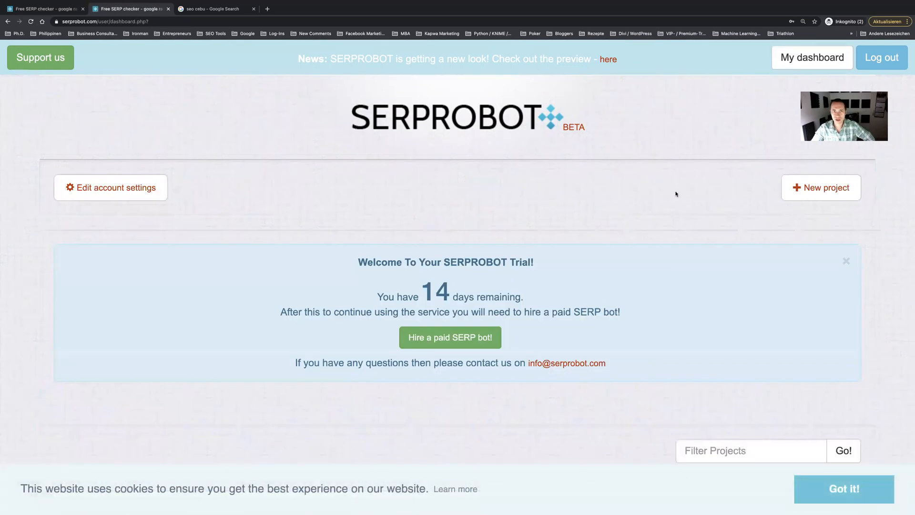
{"action": "scroll", "scroll_direction": "down", "scroll_amount": 3}
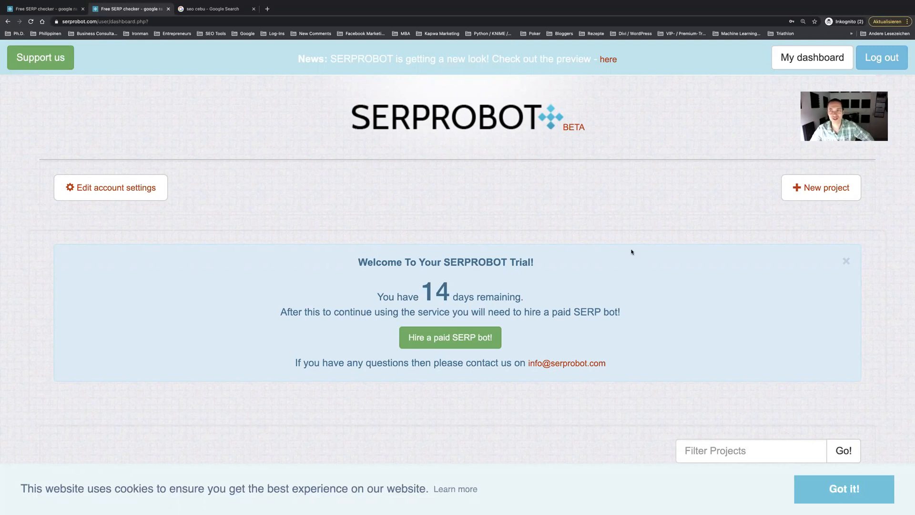
{"action": "mouse_move", "coordinate": [627, 229]}
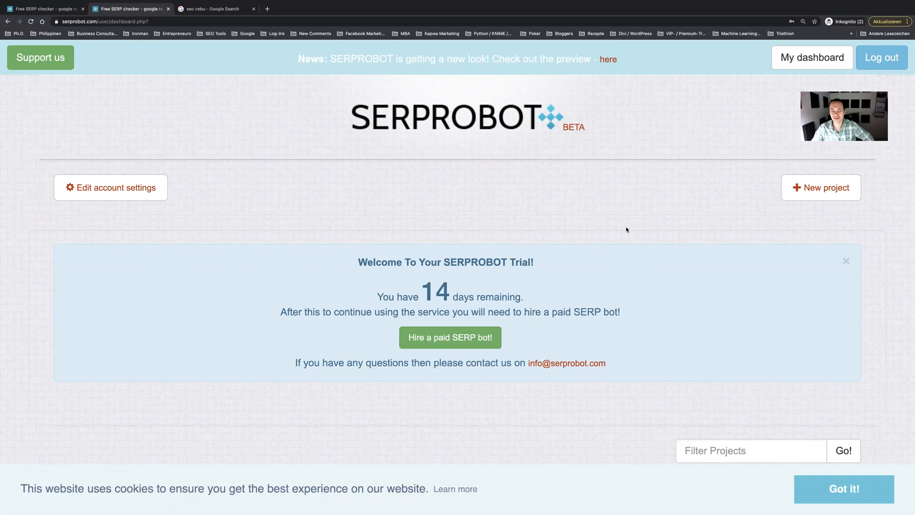